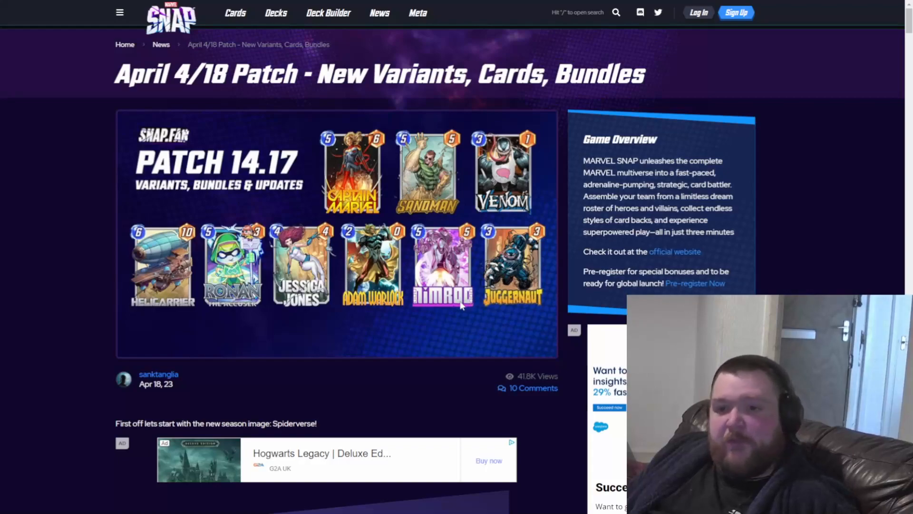
{"action": "mouse_move", "coordinate": [91, 216]}
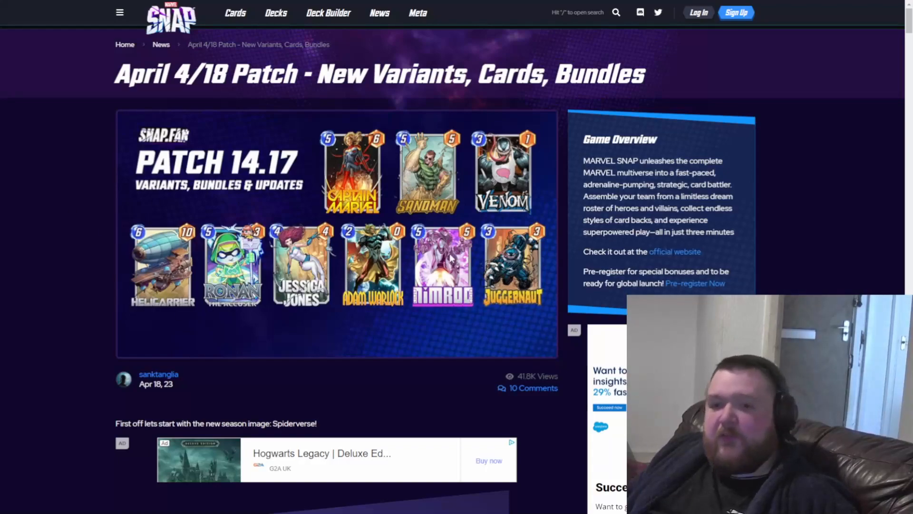
{"action": "mouse_move", "coordinate": [344, 308]}
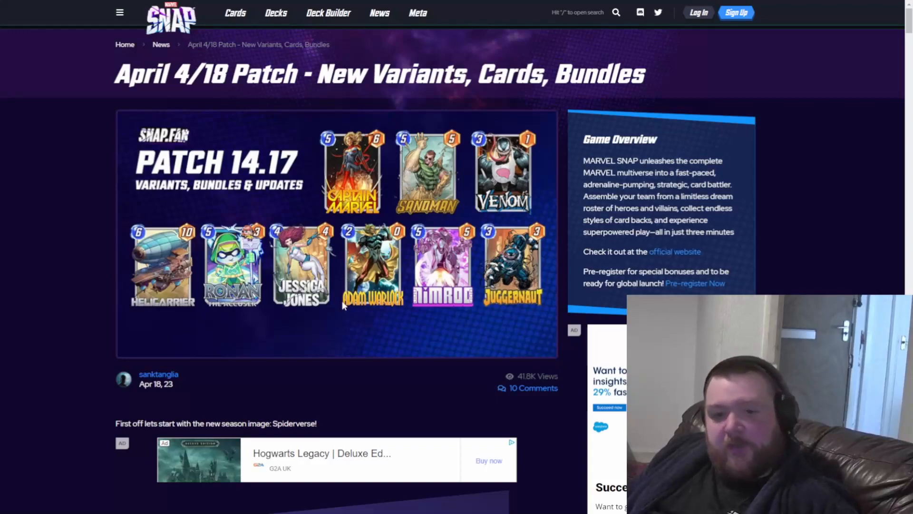
Scroll the patch article down to the Spiderverse season image with Spider-Man and Ghost-Spider
{"action": "scroll", "scroll_direction": "down", "scroll_amount": 3}
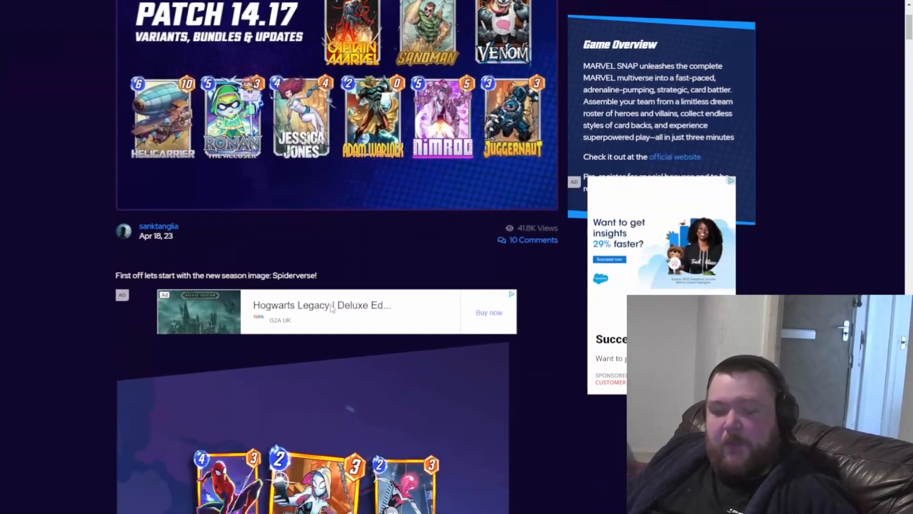
{"action": "scroll", "scroll_direction": "down", "scroll_amount": 3}
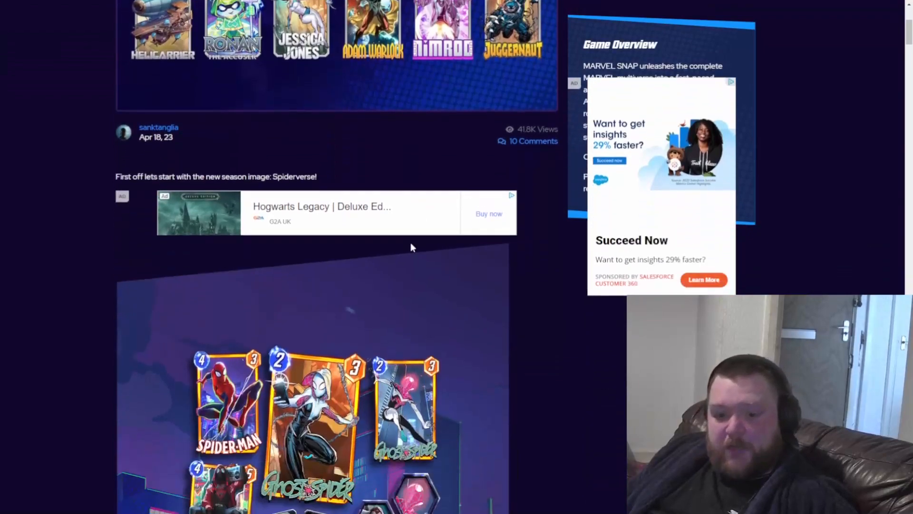
{"action": "scroll", "scroll_direction": "down", "scroll_amount": 3}
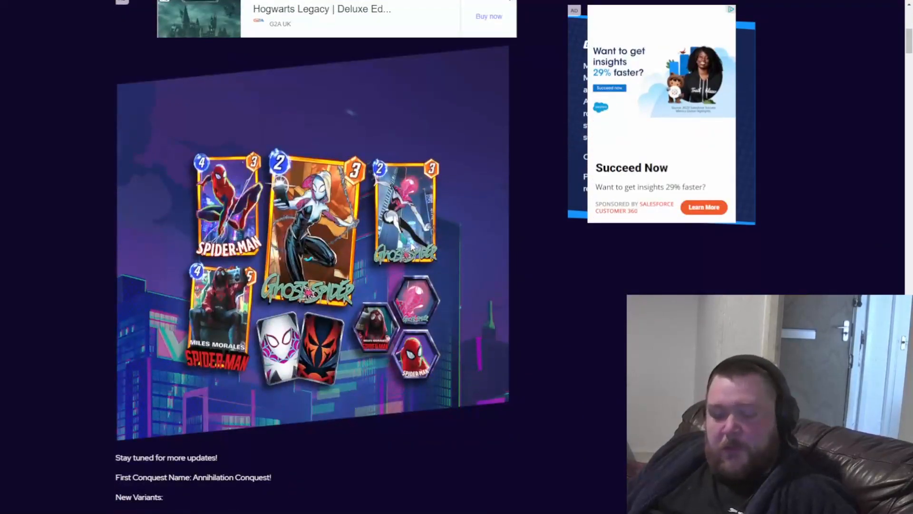
{"action": "mouse_move", "coordinate": [288, 266]}
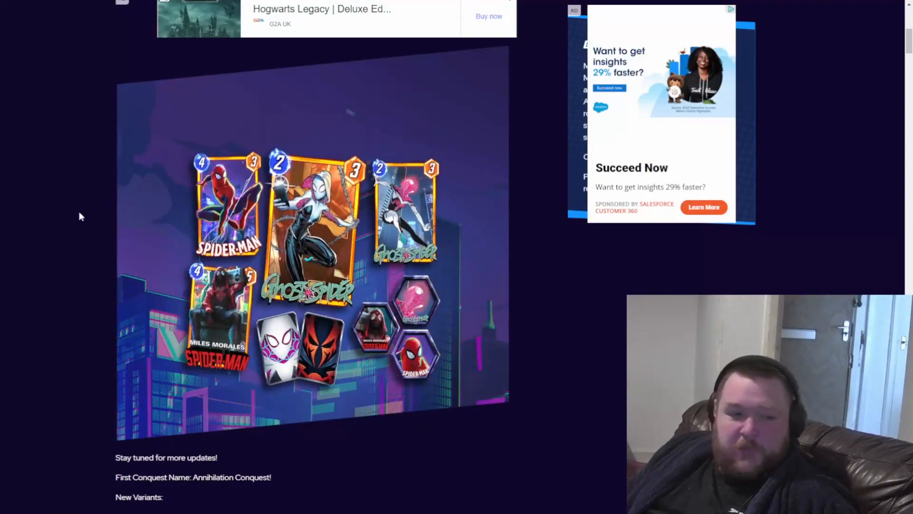
{"action": "mouse_move", "coordinate": [471, 334]}
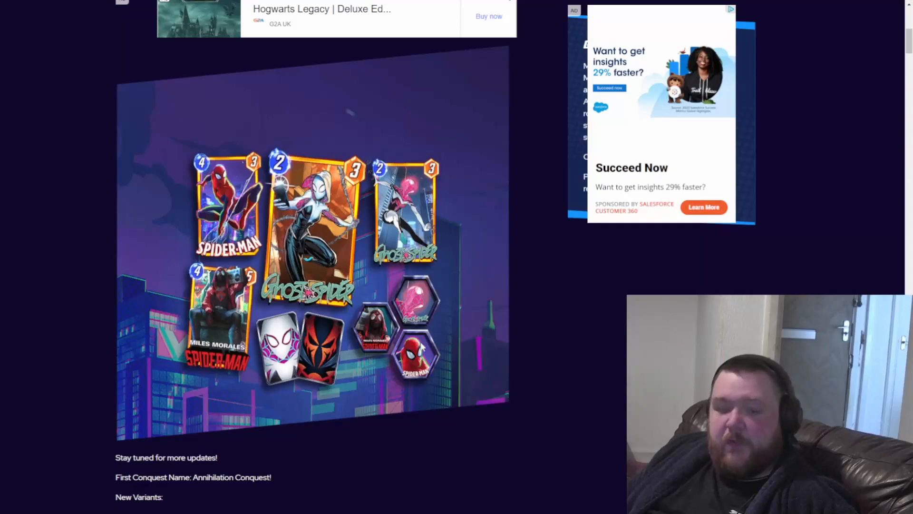
{"action": "mouse_move", "coordinate": [373, 293]}
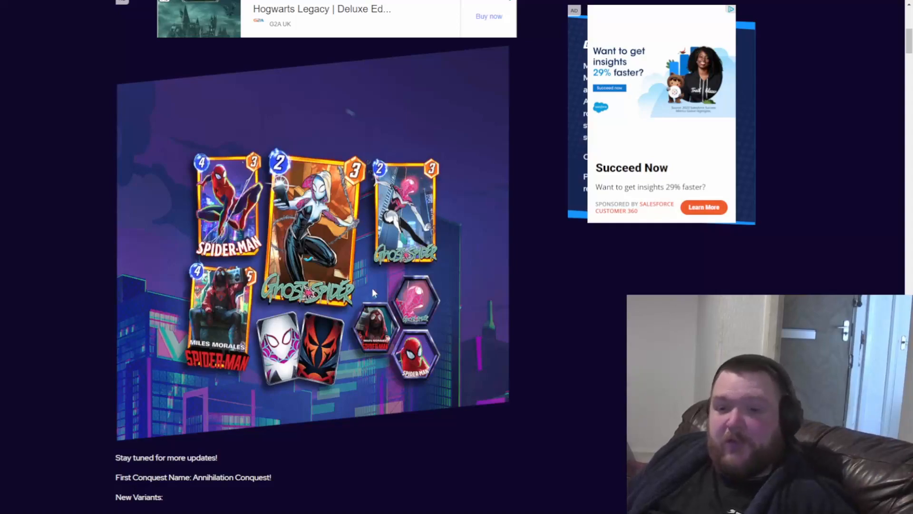
{"action": "mouse_move", "coordinate": [462, 279]}
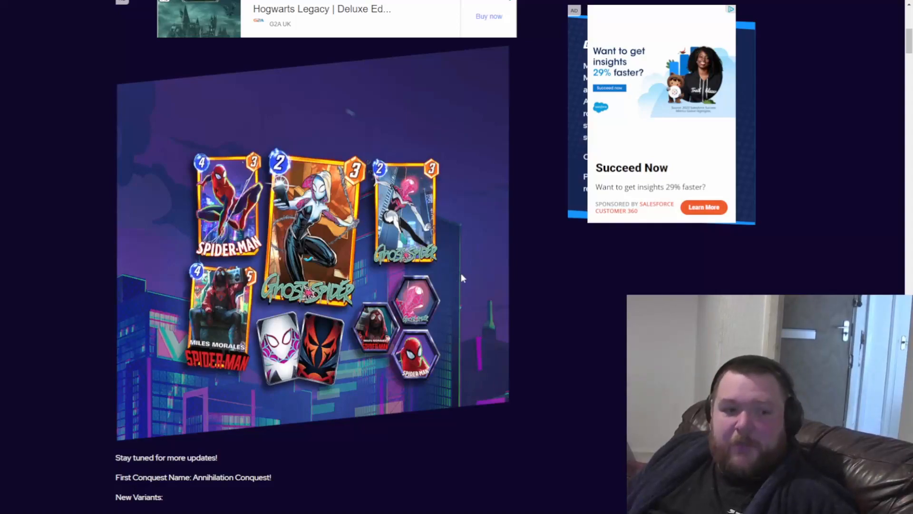
{"action": "mouse_move", "coordinate": [472, 237]}
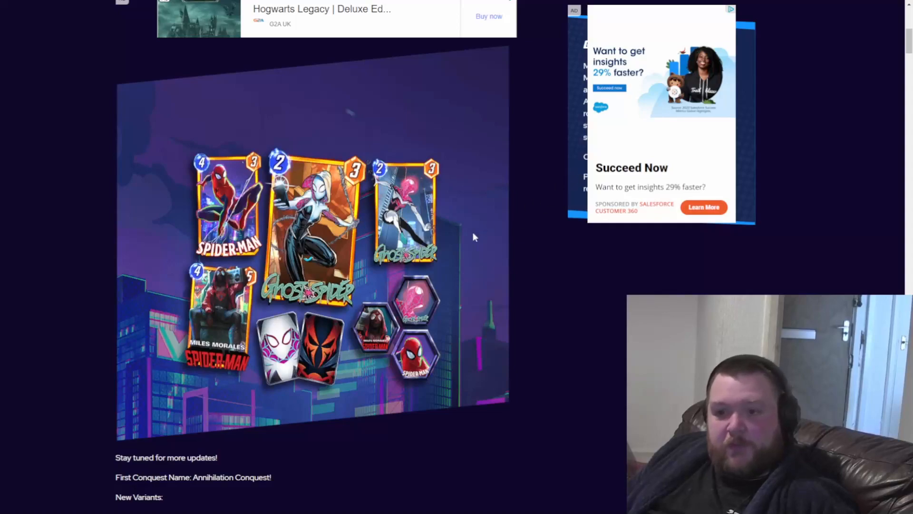
Scroll through the New Variants grid, including Scorpion, down to Newly Available Variants
{"action": "scroll", "scroll_direction": "down", "scroll_amount": 3}
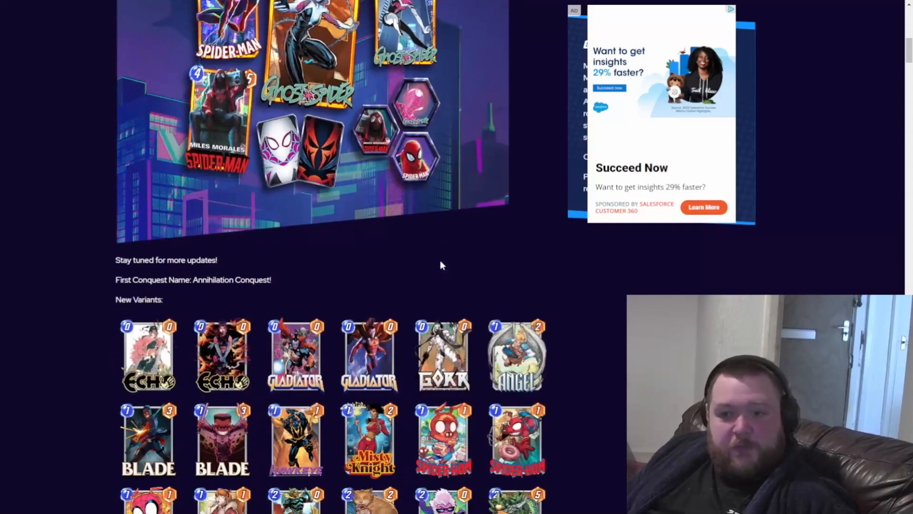
{"action": "scroll", "scroll_direction": "down", "scroll_amount": 3}
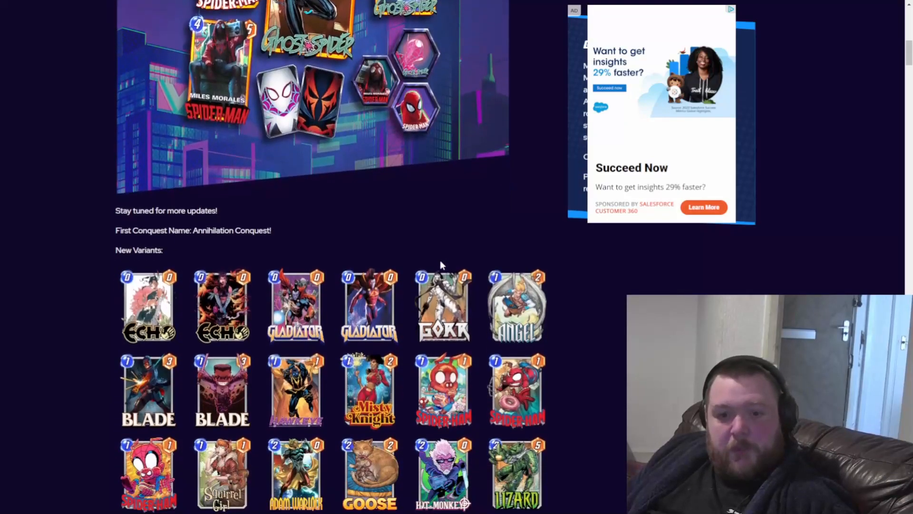
{"action": "scroll", "scroll_direction": "down", "scroll_amount": 3}
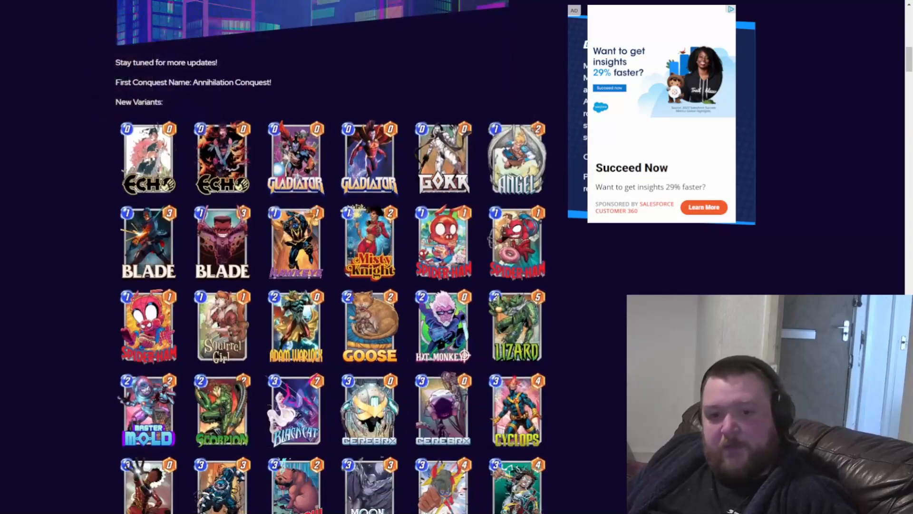
{"action": "mouse_move", "coordinate": [221, 181]}
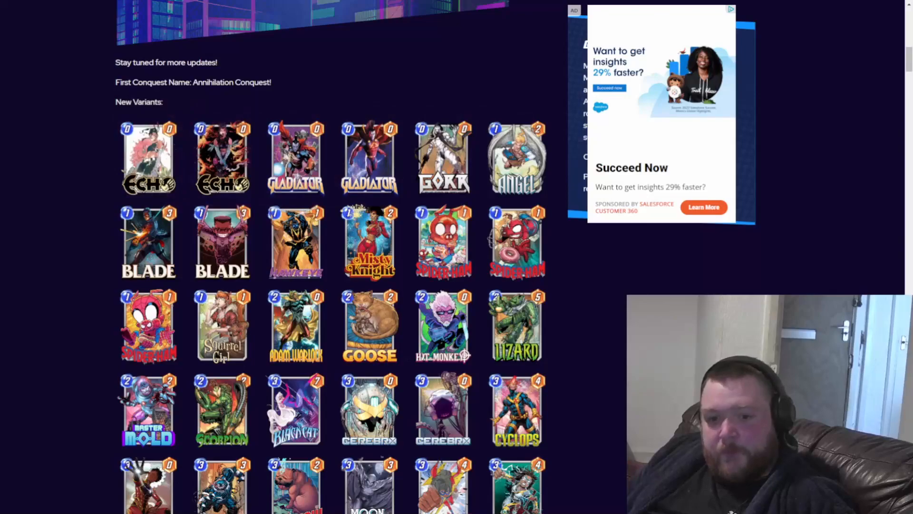
{"action": "scroll", "scroll_direction": "down", "scroll_amount": 3}
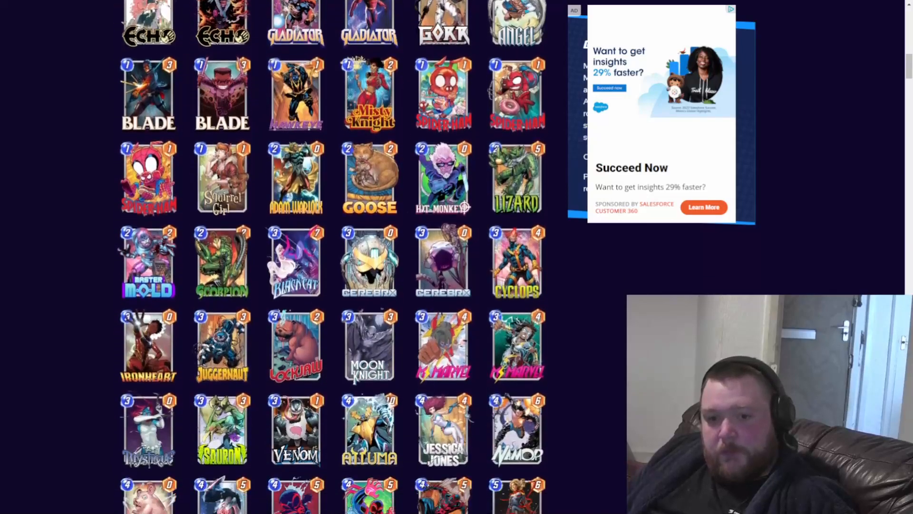
{"action": "scroll", "scroll_direction": "down", "scroll_amount": 3}
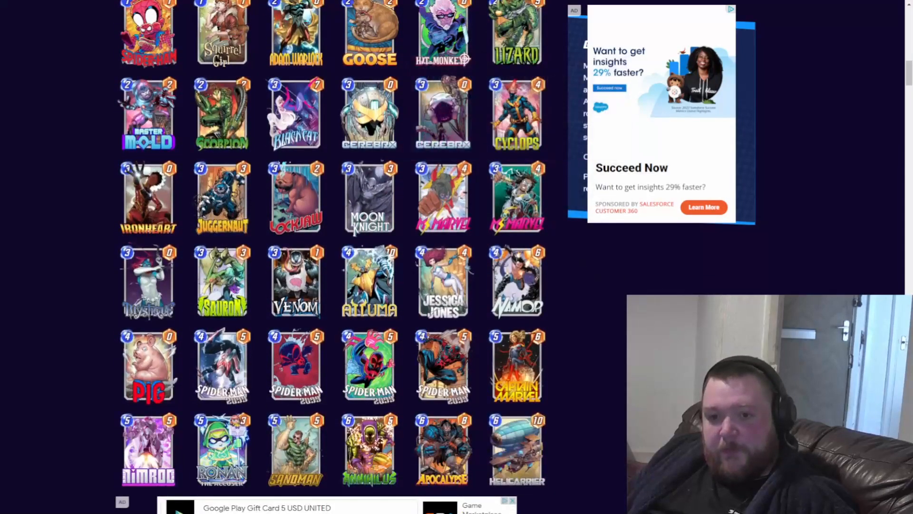
{"action": "mouse_move", "coordinate": [369, 113]}
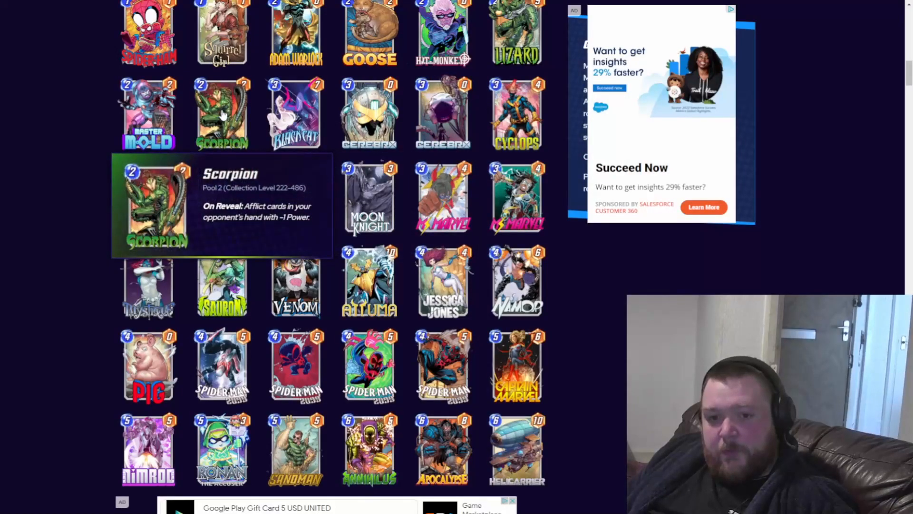
{"action": "mouse_move", "coordinate": [23, 311]}
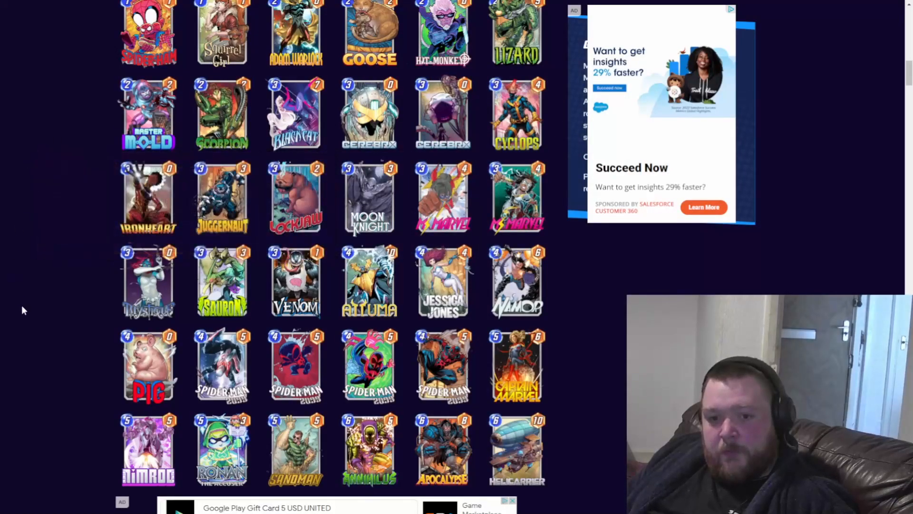
{"action": "scroll", "scroll_direction": "down", "scroll_amount": 3}
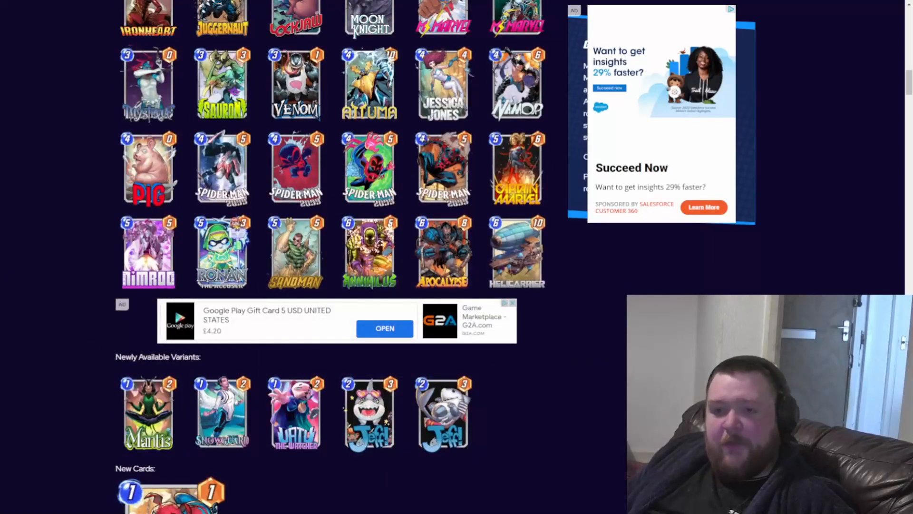
Scroll to the New Cards Spider-Ham and Spider-Man 2099, then the New Art Echo and Gladiator
{"action": "scroll", "scroll_direction": "down", "scroll_amount": 3}
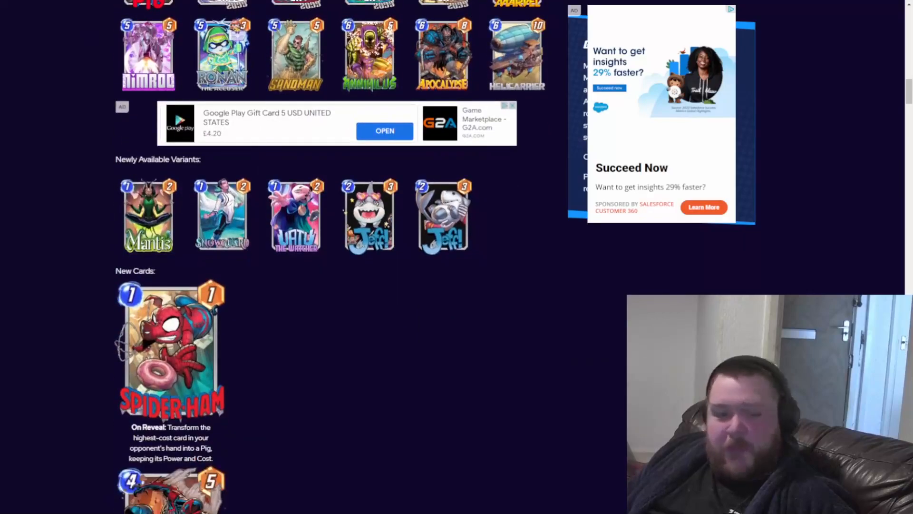
{"action": "mouse_move", "coordinate": [540, 300]}
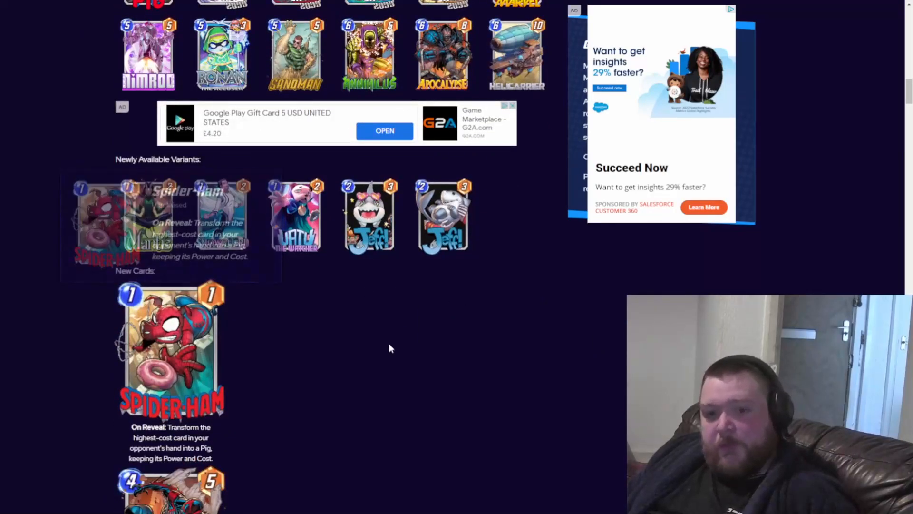
{"action": "scroll", "scroll_direction": "down", "scroll_amount": 3}
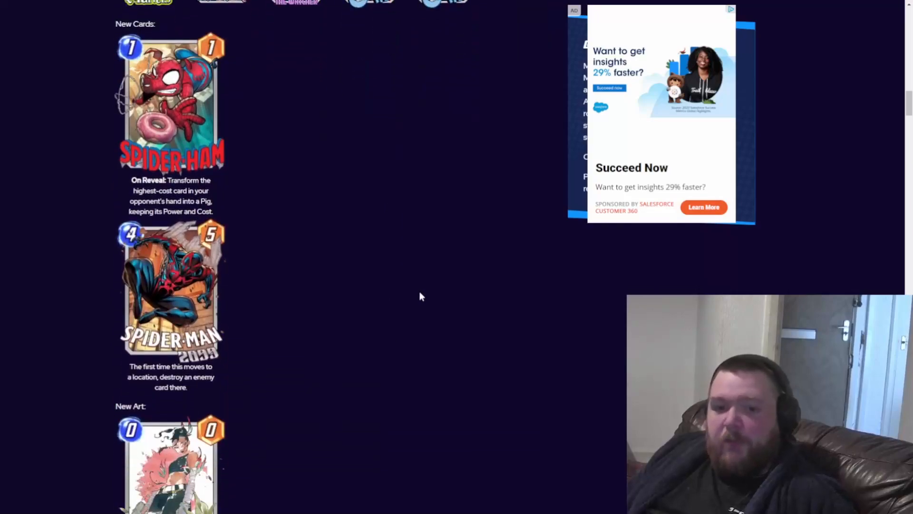
{"action": "mouse_move", "coordinate": [406, 298]}
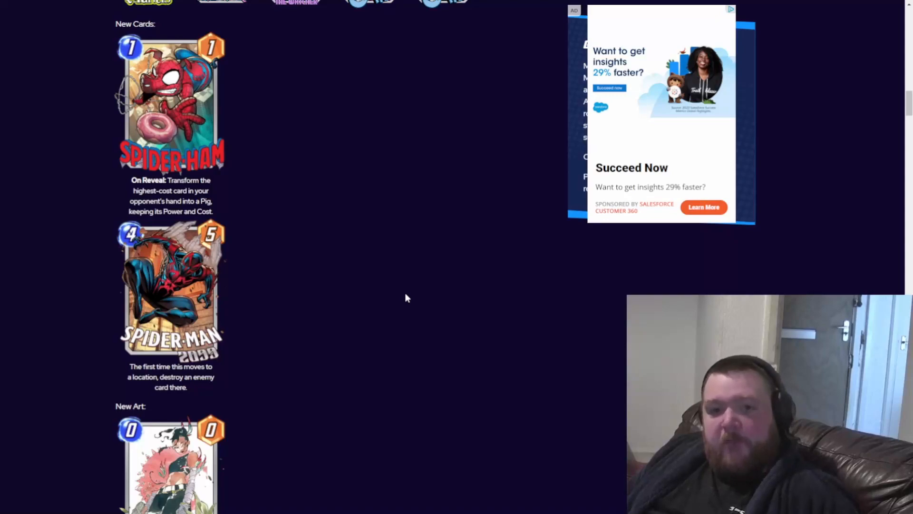
{"action": "mouse_move", "coordinate": [405, 295]}
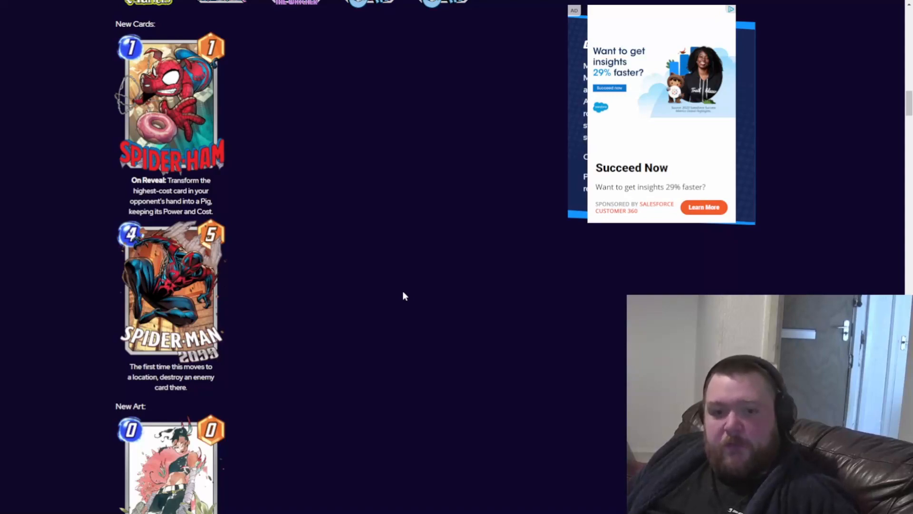
{"action": "mouse_move", "coordinate": [408, 288]}
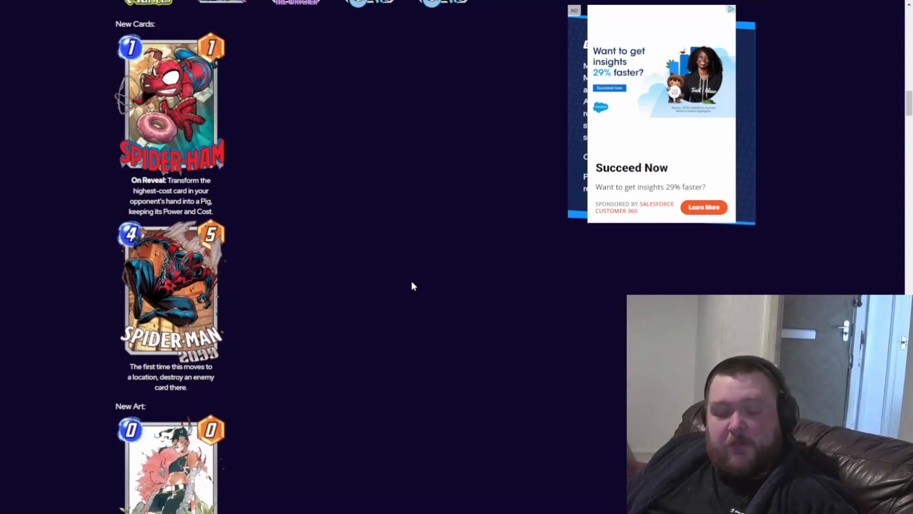
{"action": "mouse_move", "coordinate": [438, 293]}
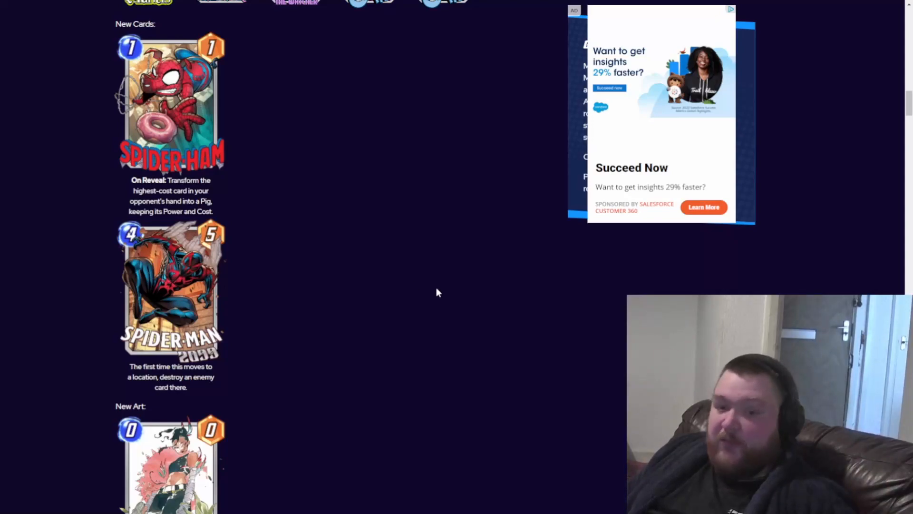
{"action": "mouse_move", "coordinate": [434, 290]}
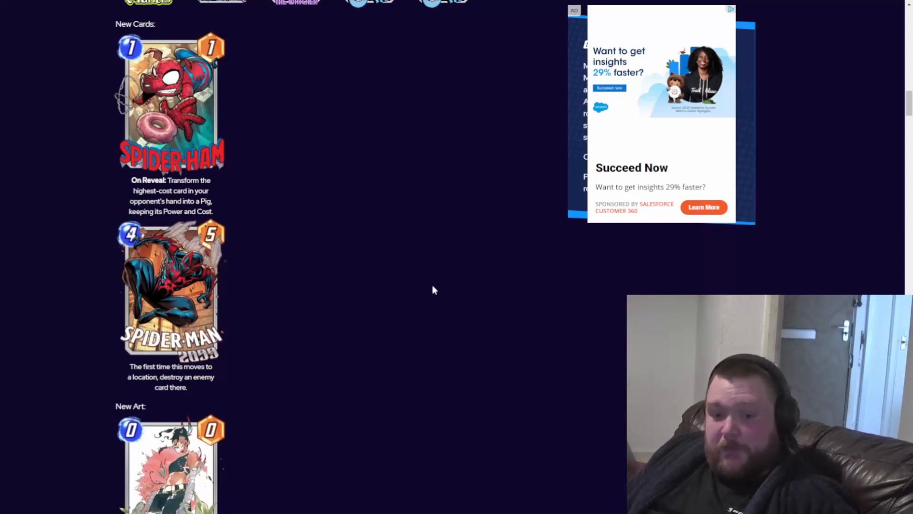
{"action": "scroll", "scroll_direction": "down", "scroll_amount": 3}
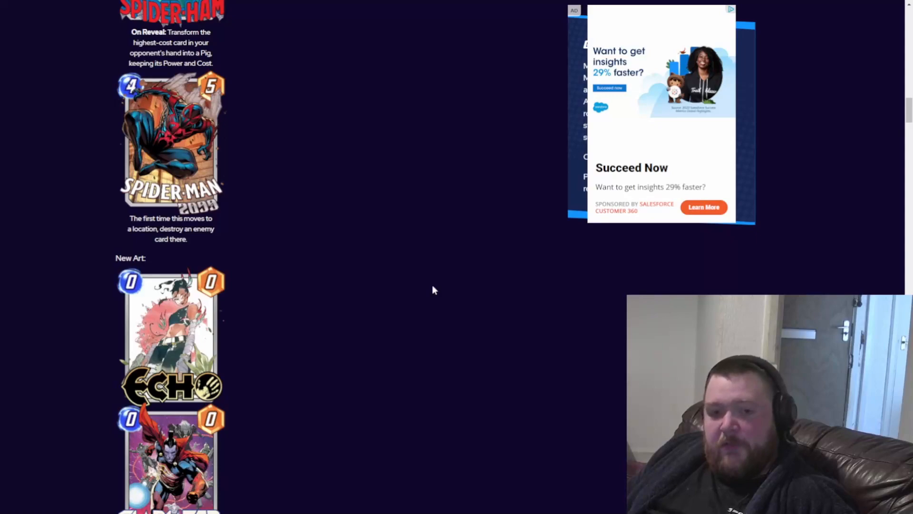
{"action": "mouse_move", "coordinate": [389, 204]}
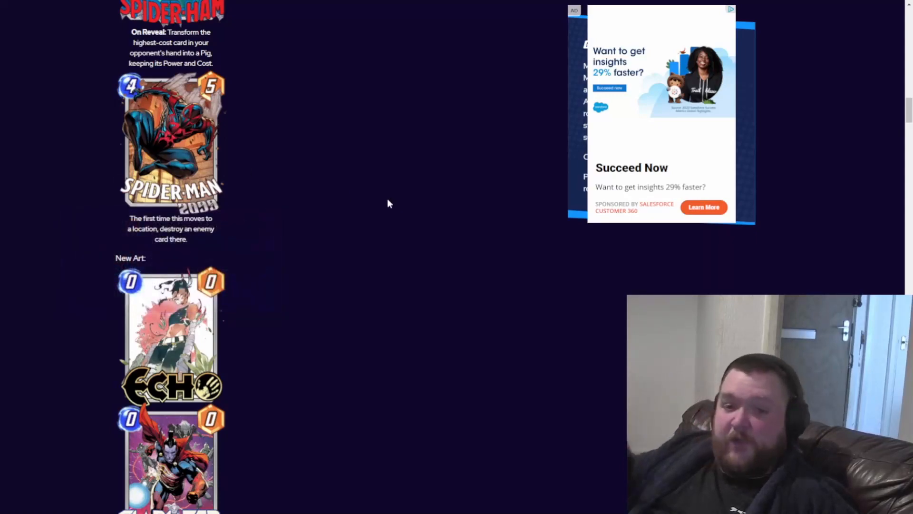
{"action": "mouse_move", "coordinate": [364, 213]}
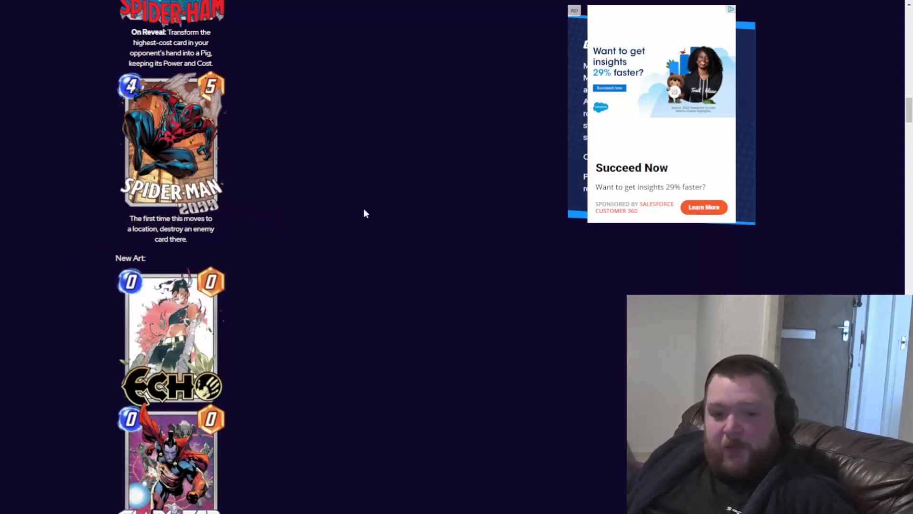
{"action": "mouse_move", "coordinate": [342, 254]}
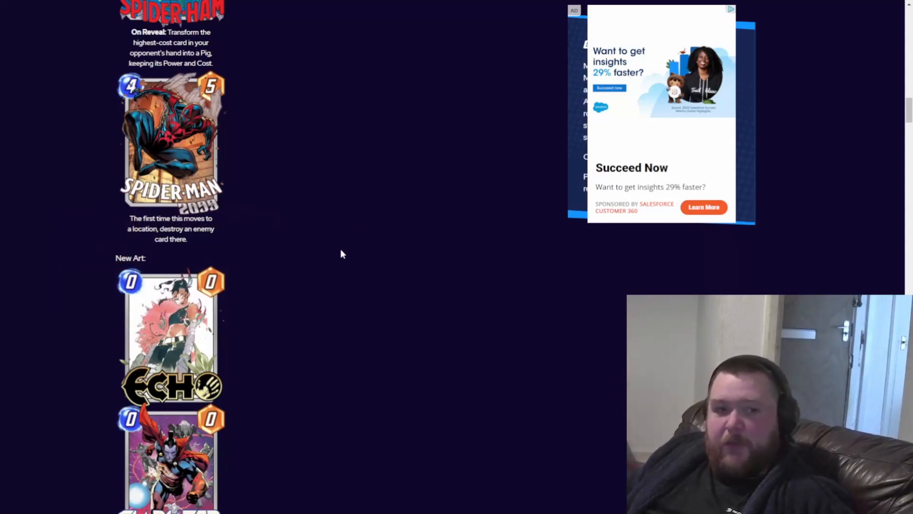
{"action": "mouse_move", "coordinate": [263, 377]}
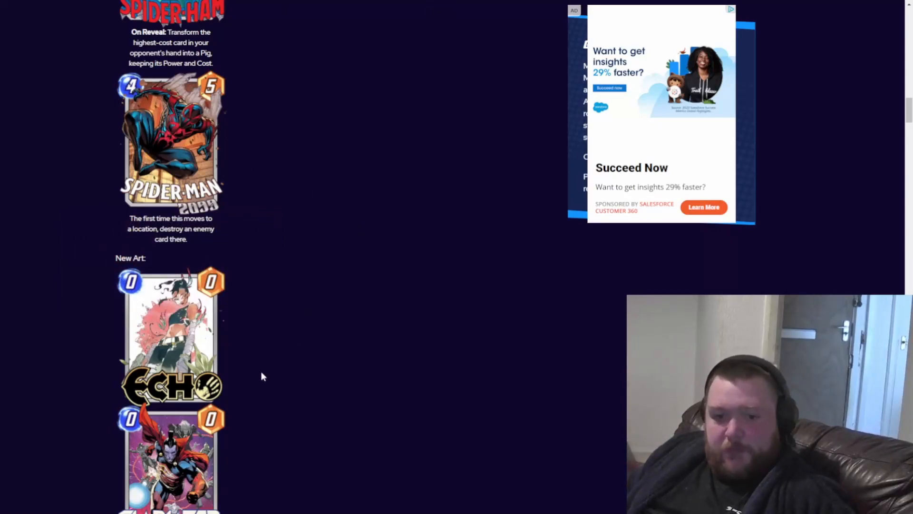
Scroll past Annihilus to the AuntMays and GreatWeb locations and April 2023 Booster Pack 1
{"action": "scroll", "scroll_direction": "down", "scroll_amount": 3}
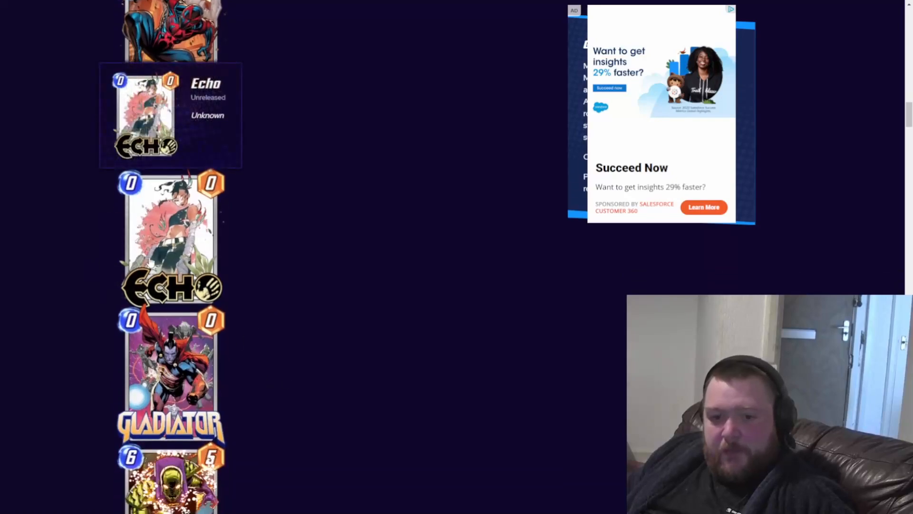
{"action": "scroll", "scroll_direction": "down", "scroll_amount": 3}
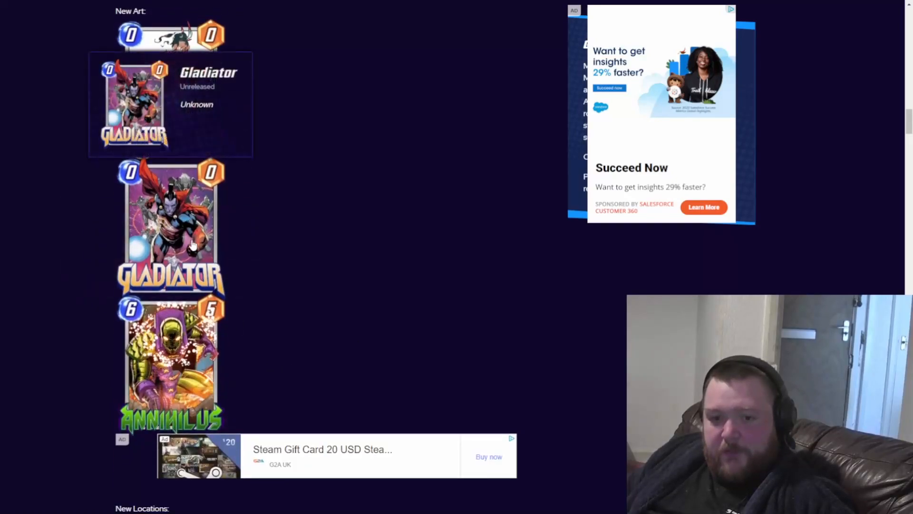
{"action": "scroll", "scroll_direction": "down", "scroll_amount": 3}
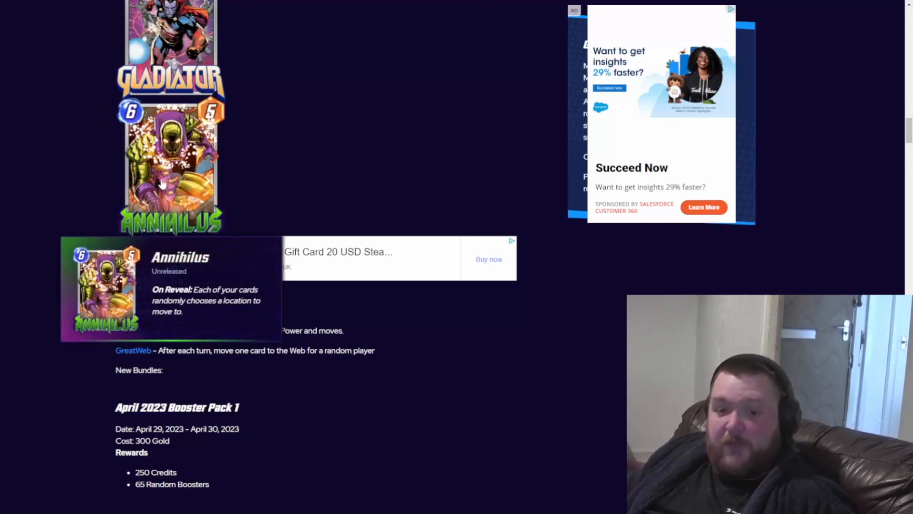
{"action": "mouse_move", "coordinate": [531, 421]}
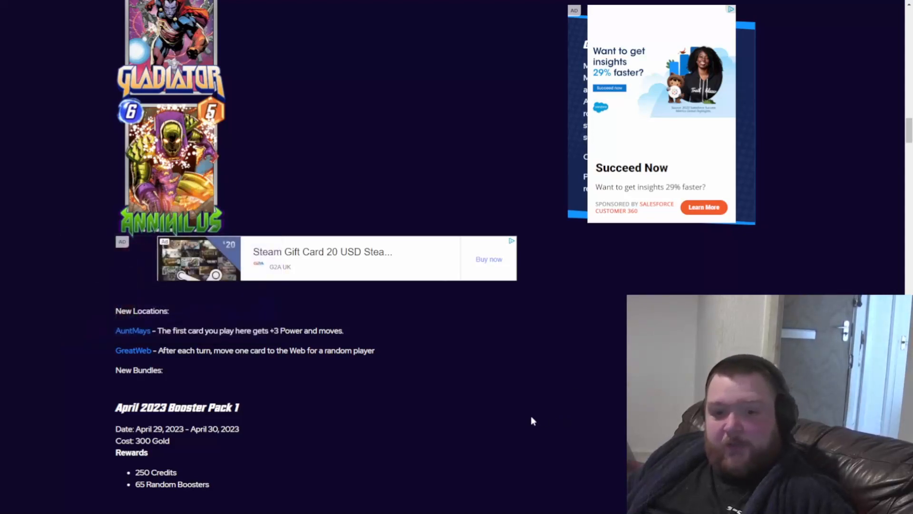
Scroll through Team Cat, Team Dog and May 2023 Booster Packs to Beautiful Beyond Compare
{"action": "scroll", "scroll_direction": "down", "scroll_amount": 3}
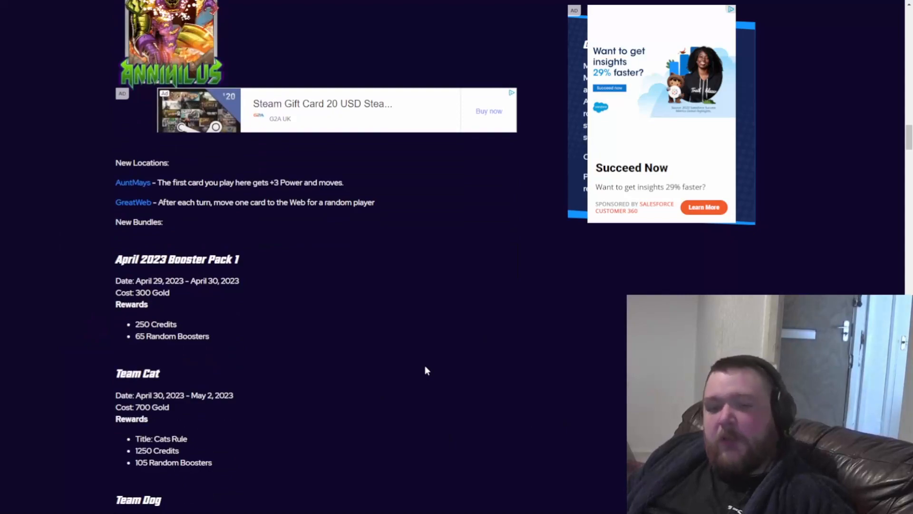
{"action": "mouse_move", "coordinate": [360, 196]}
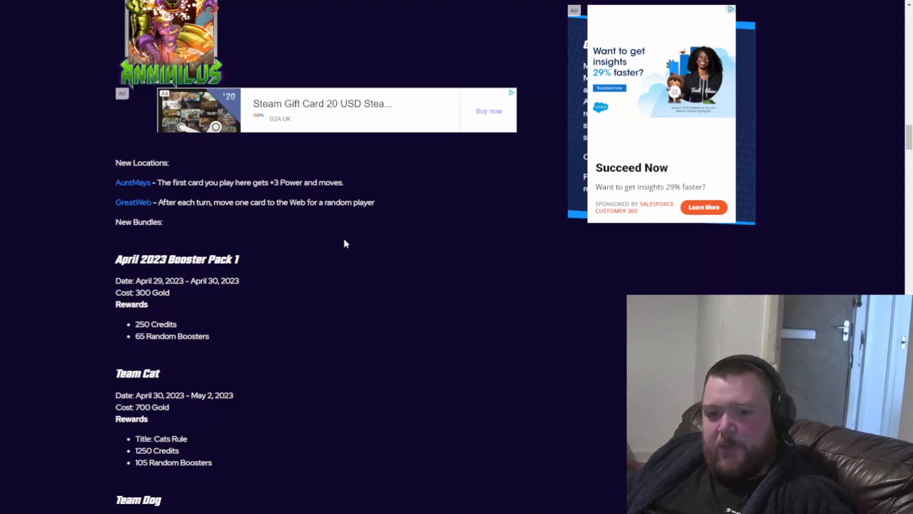
{"action": "mouse_move", "coordinate": [133, 202]}
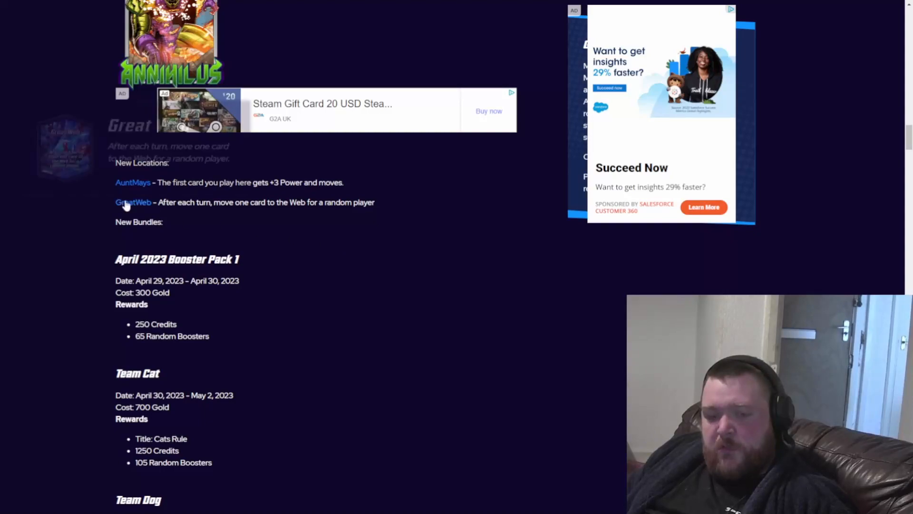
{"action": "mouse_move", "coordinate": [133, 202]}
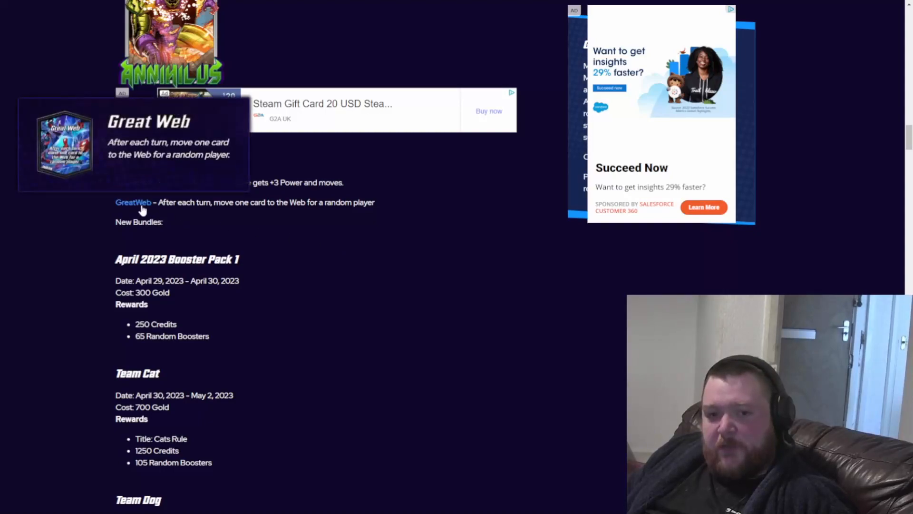
{"action": "scroll", "scroll_direction": "down", "scroll_amount": 3}
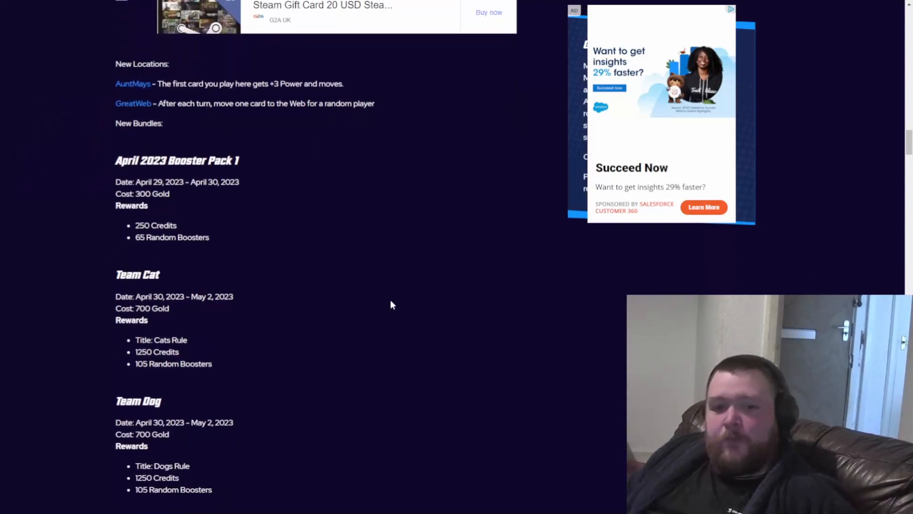
{"action": "mouse_move", "coordinate": [360, 326]}
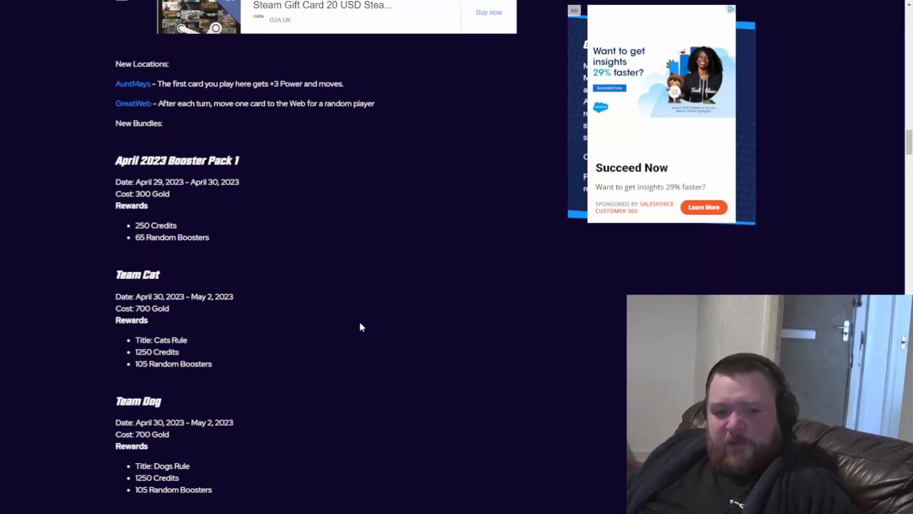
{"action": "mouse_move", "coordinate": [390, 337]}
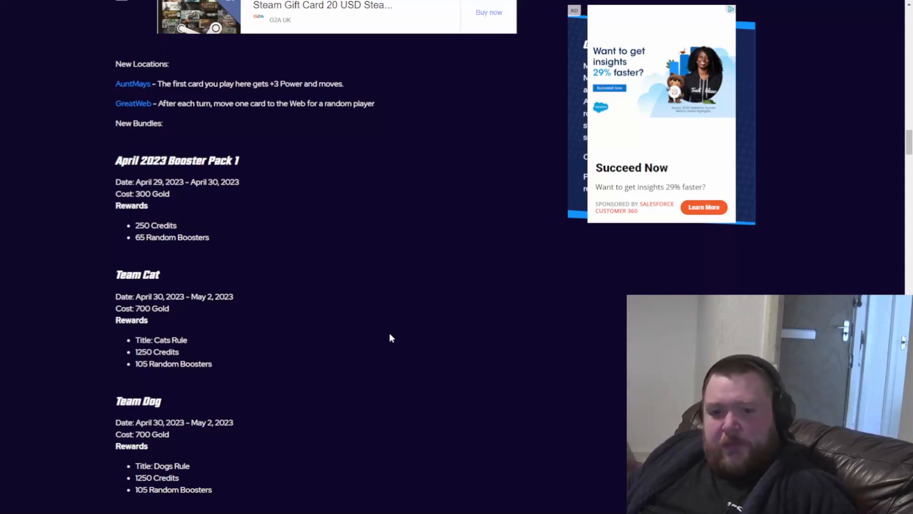
{"action": "scroll", "scroll_direction": "down", "scroll_amount": 3}
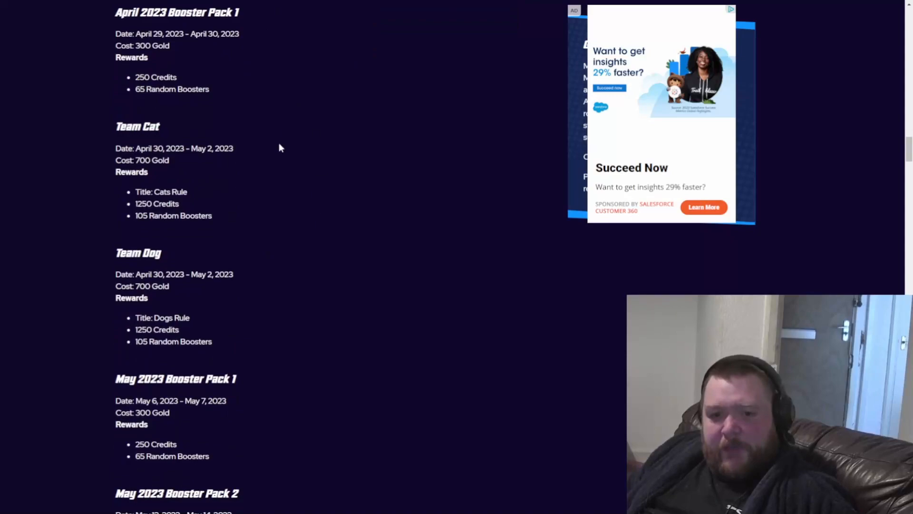
{"action": "scroll", "scroll_direction": "down", "scroll_amount": 3}
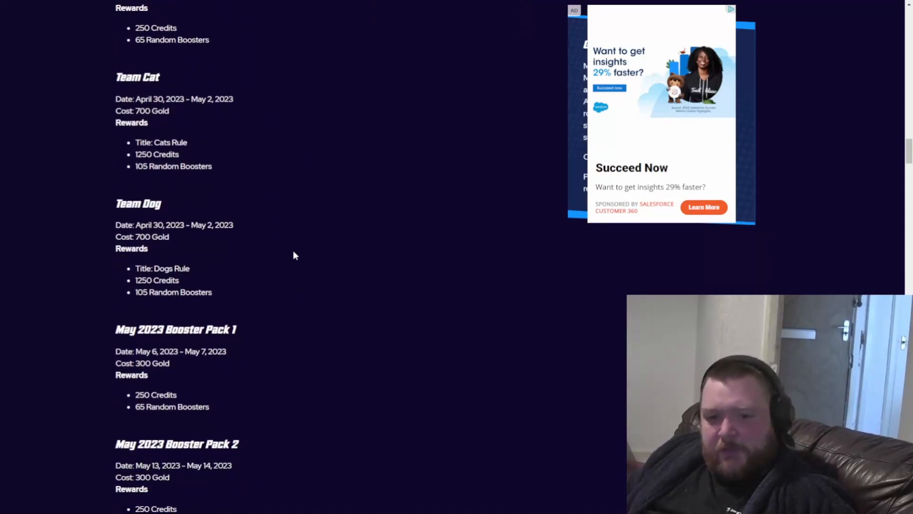
{"action": "scroll", "scroll_direction": "down", "scroll_amount": 3}
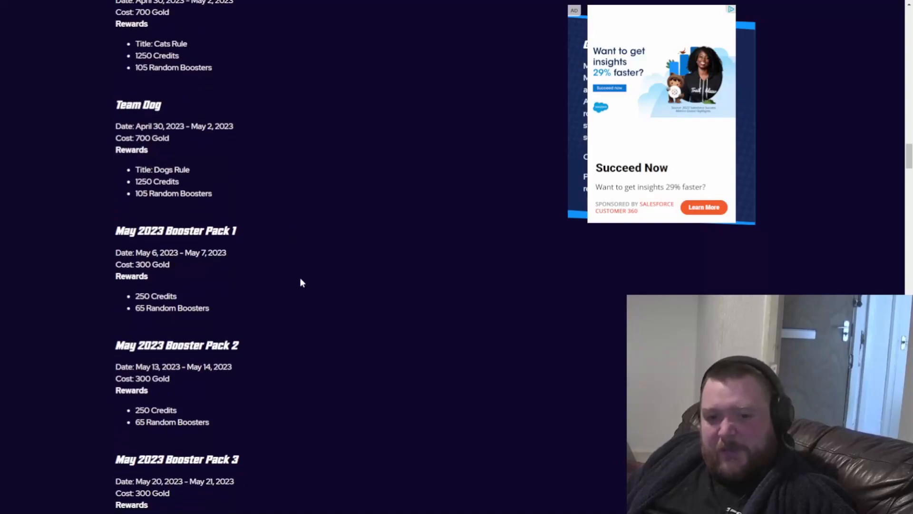
{"action": "scroll", "scroll_direction": "down", "scroll_amount": 3}
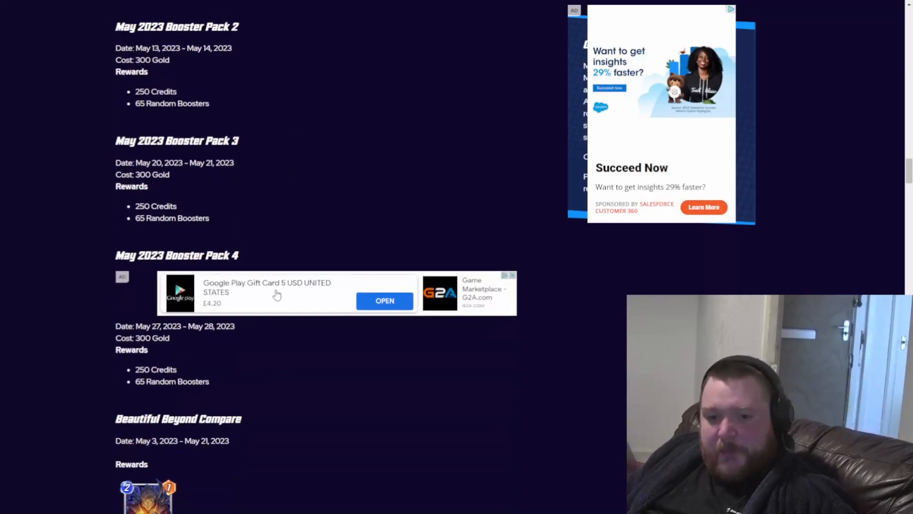
{"action": "scroll", "scroll_direction": "down", "scroll_amount": 3}
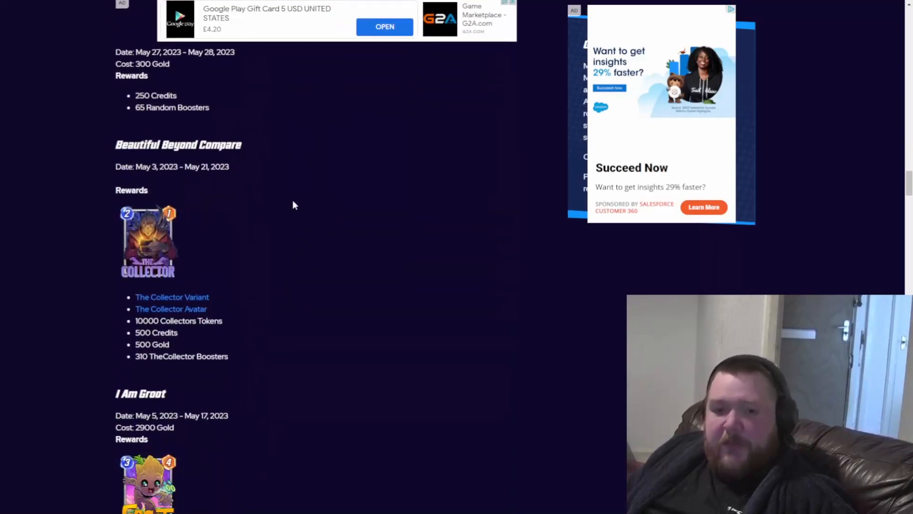
{"action": "mouse_move", "coordinate": [381, 285]}
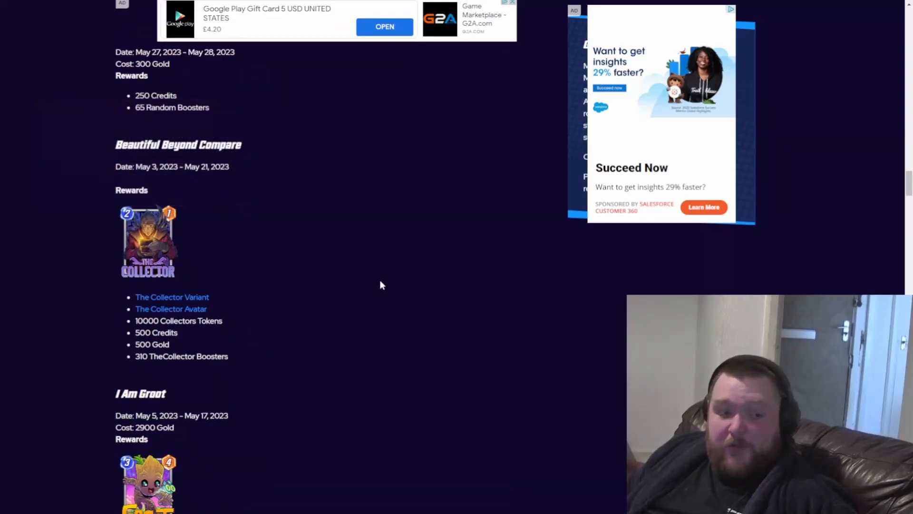
{"action": "mouse_move", "coordinate": [377, 285]}
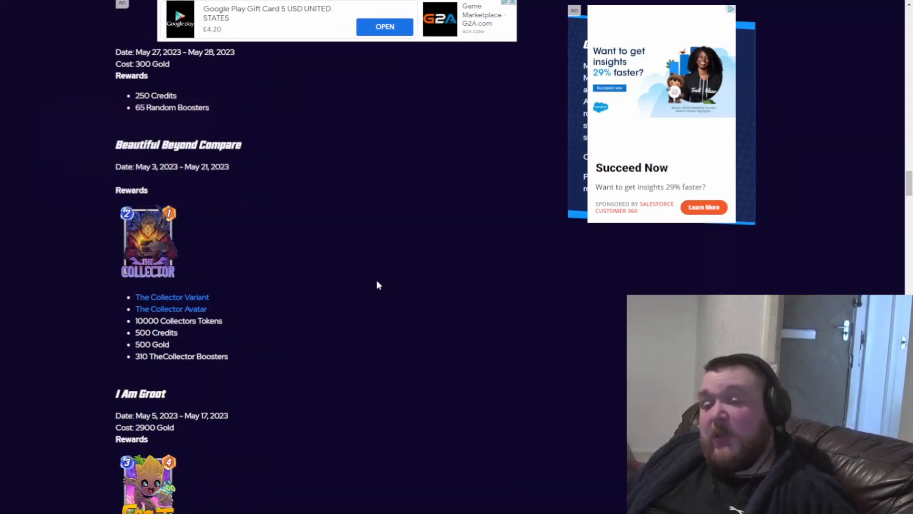
{"action": "mouse_move", "coordinate": [301, 307]}
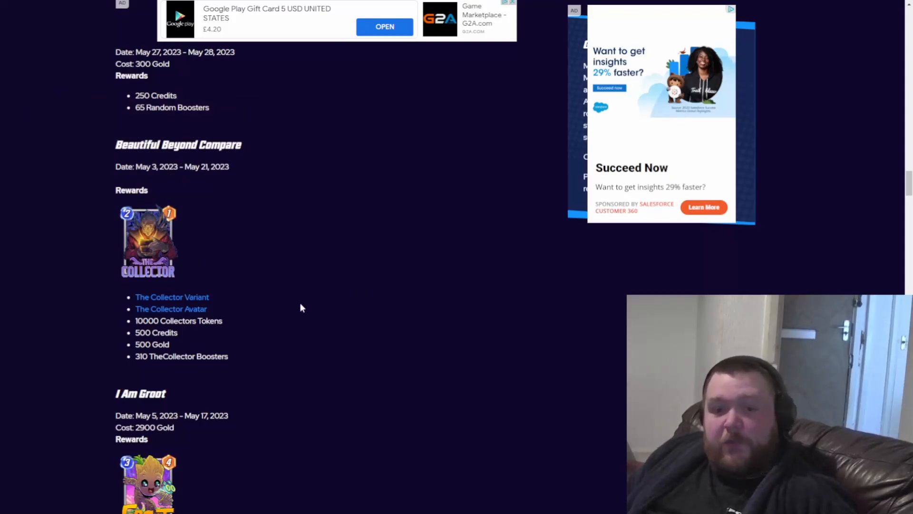
Highlight the 10000 Collectors Tokens reward, then scroll to I Am Groot and Spoonful Of Sugar
{"action": "double_click", "coordinate": [178, 321]}
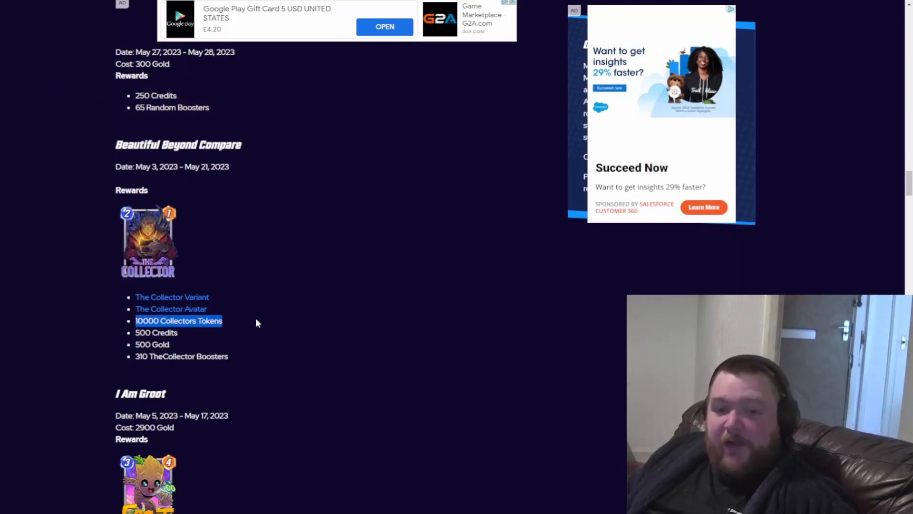
{"action": "mouse_move", "coordinate": [226, 321]}
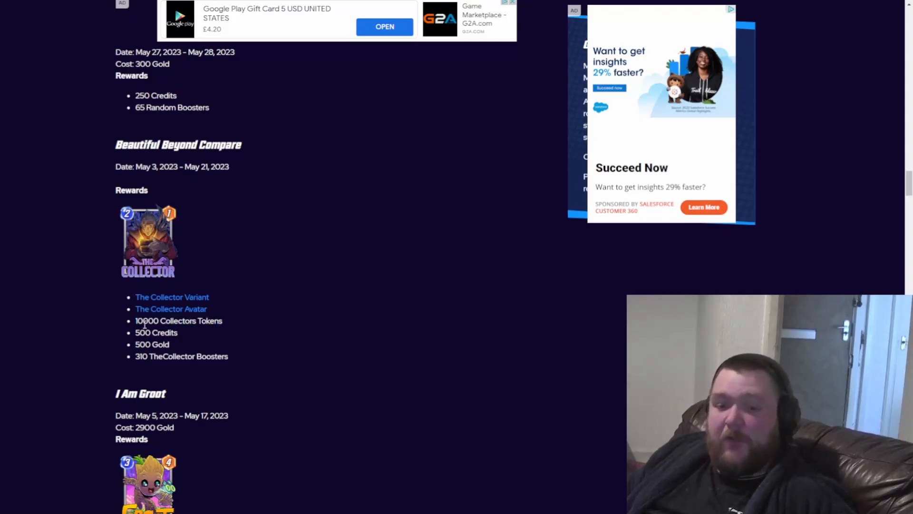
{"action": "mouse_move", "coordinate": [354, 315]}
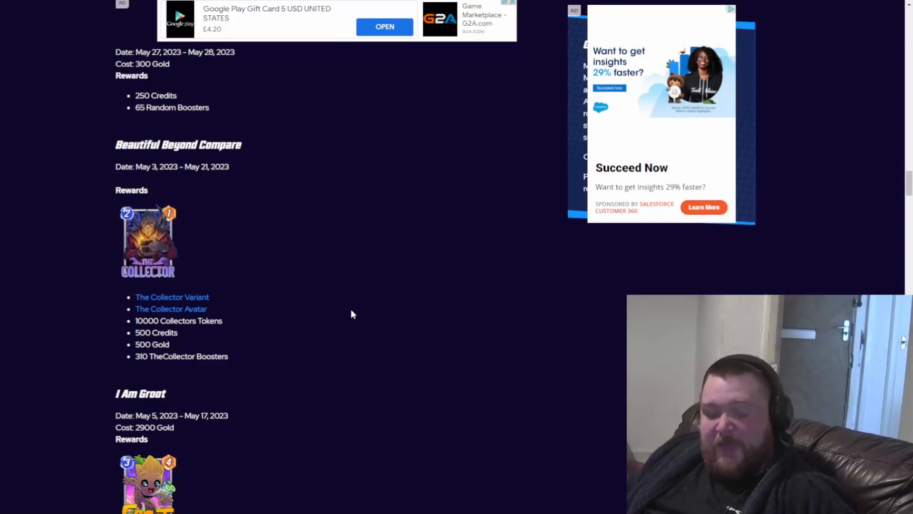
{"action": "double_click", "coordinate": [177, 321]}
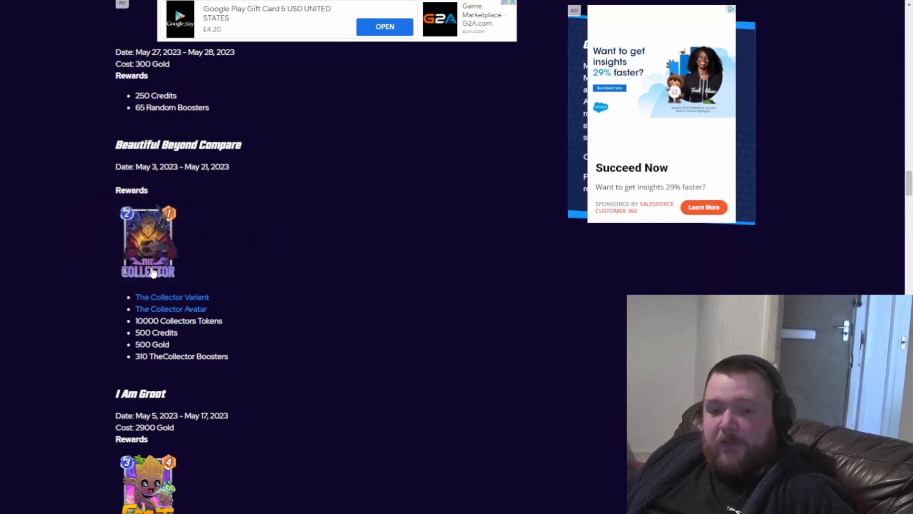
{"action": "mouse_move", "coordinate": [355, 298]}
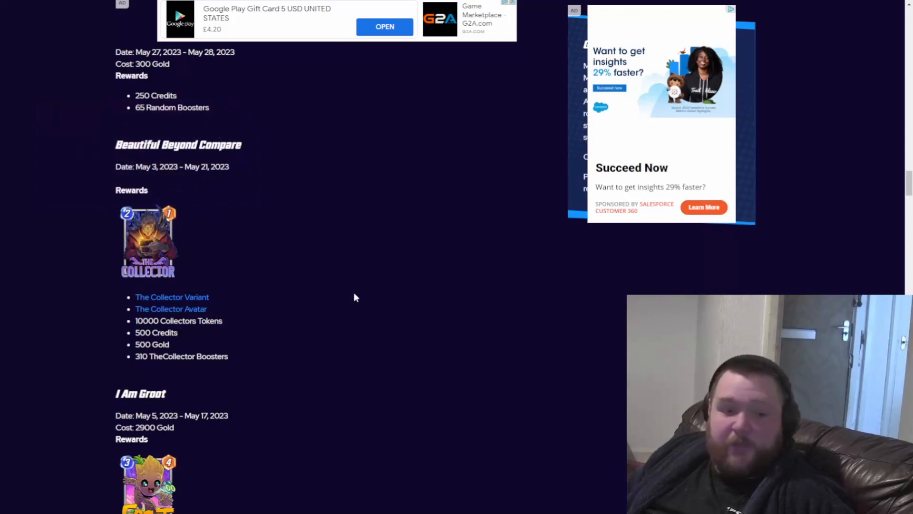
{"action": "double_click", "coordinate": [178, 321]}
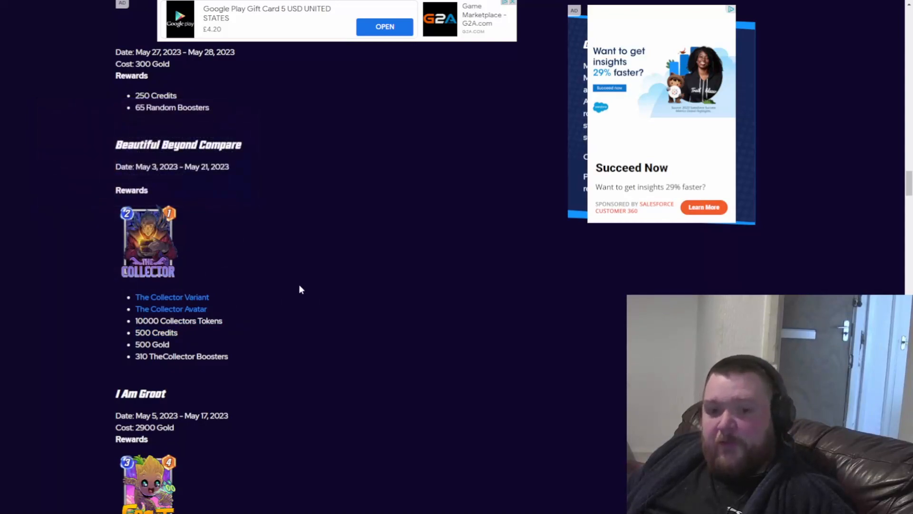
{"action": "mouse_move", "coordinate": [154, 361]}
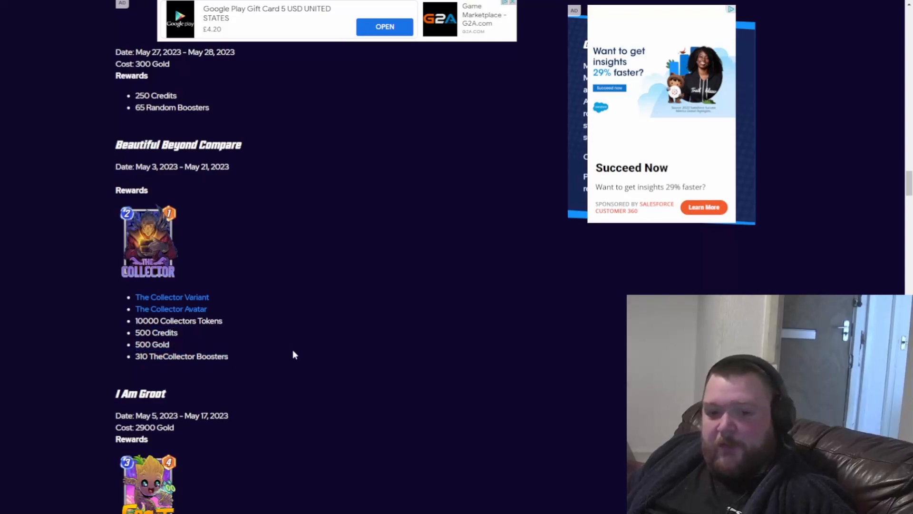
{"action": "scroll", "scroll_direction": "down", "scroll_amount": 3}
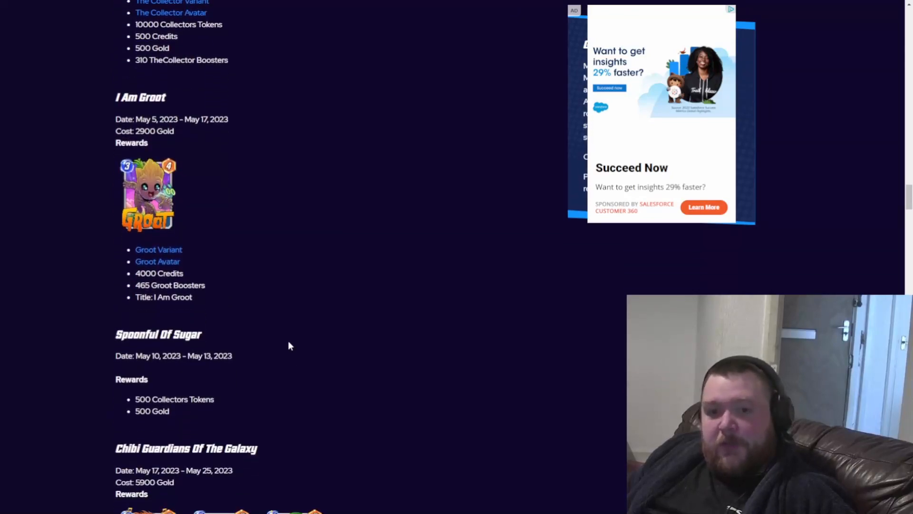
{"action": "mouse_move", "coordinate": [147, 194]}
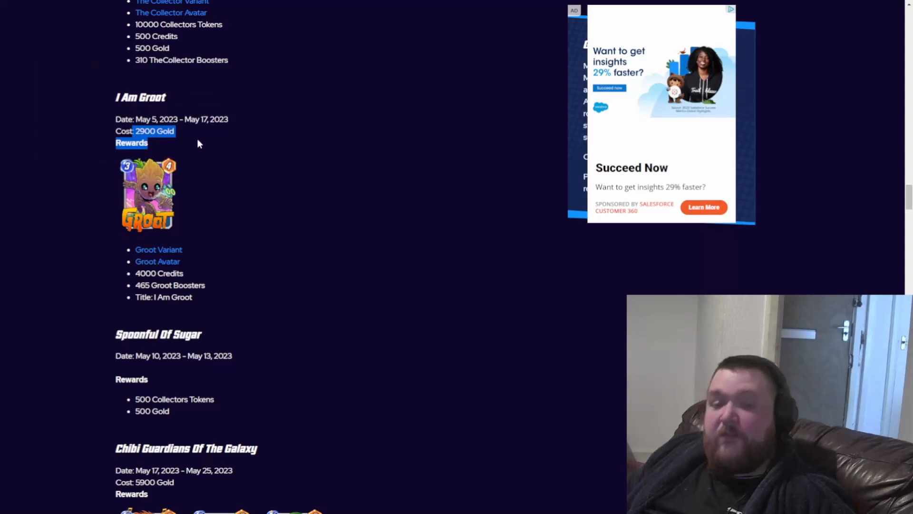
Clear the text highlight and scroll to the Chibi Guardians Of The Galaxy bundle
{"action": "left_click", "coordinate": [137, 274]}
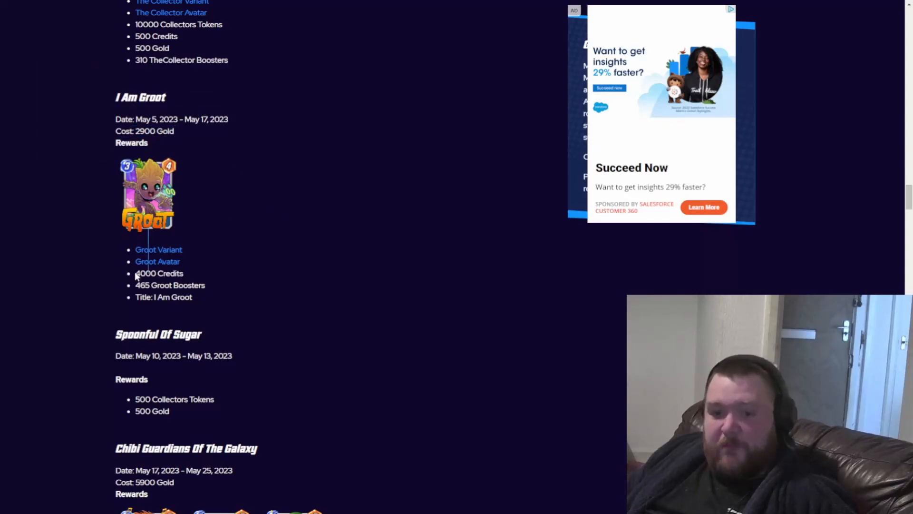
{"action": "mouse_move", "coordinate": [312, 322]}
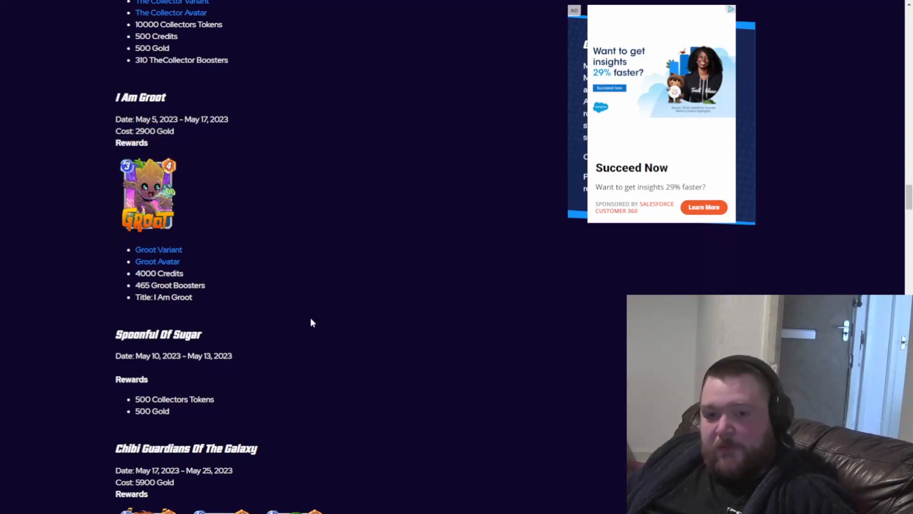
{"action": "scroll", "scroll_direction": "down", "scroll_amount": 3}
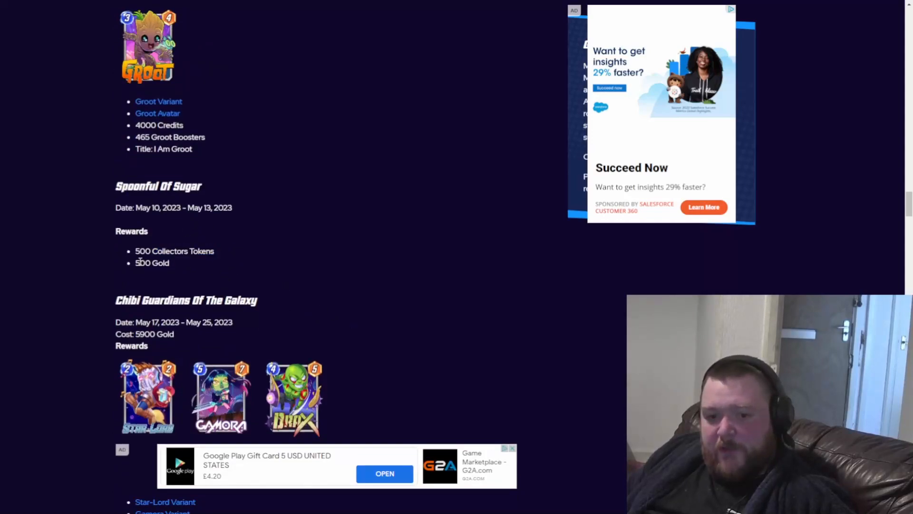
Scroll through the Chibi Guardians rewards with Gamora's details down to the Ivan Tao 1 heading
{"action": "scroll", "scroll_direction": "down", "scroll_amount": 3}
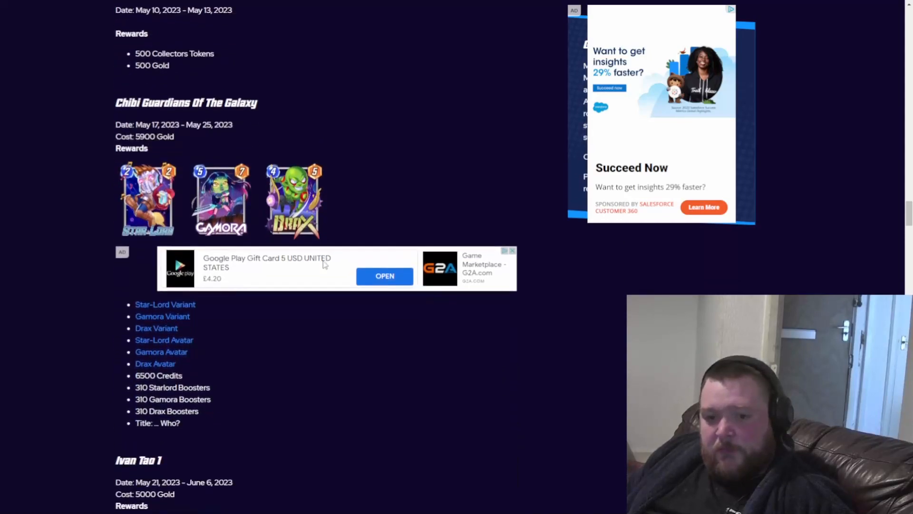
{"action": "mouse_move", "coordinate": [375, 362]}
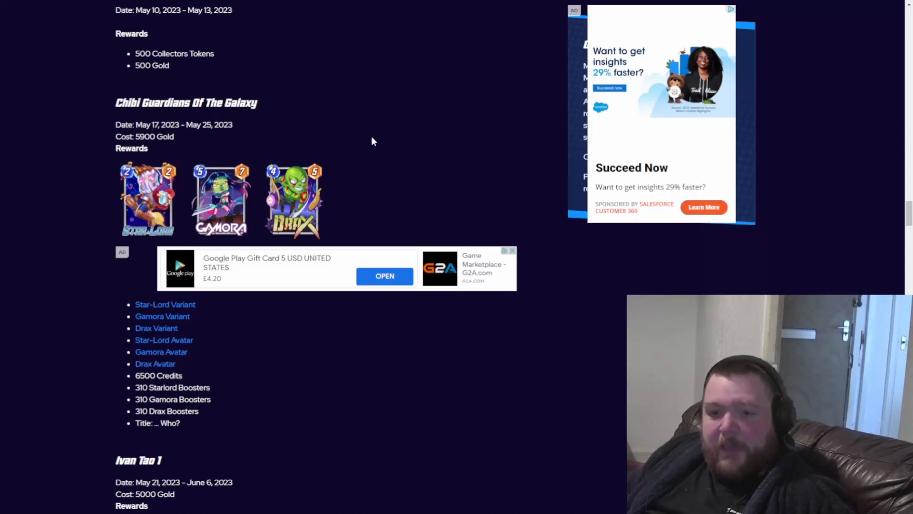
{"action": "mouse_move", "coordinate": [321, 134]}
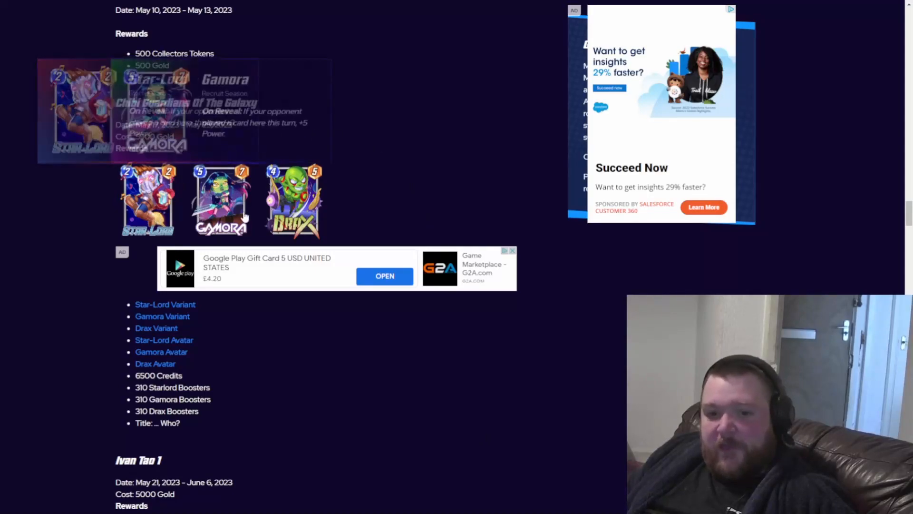
{"action": "mouse_move", "coordinate": [275, 377]}
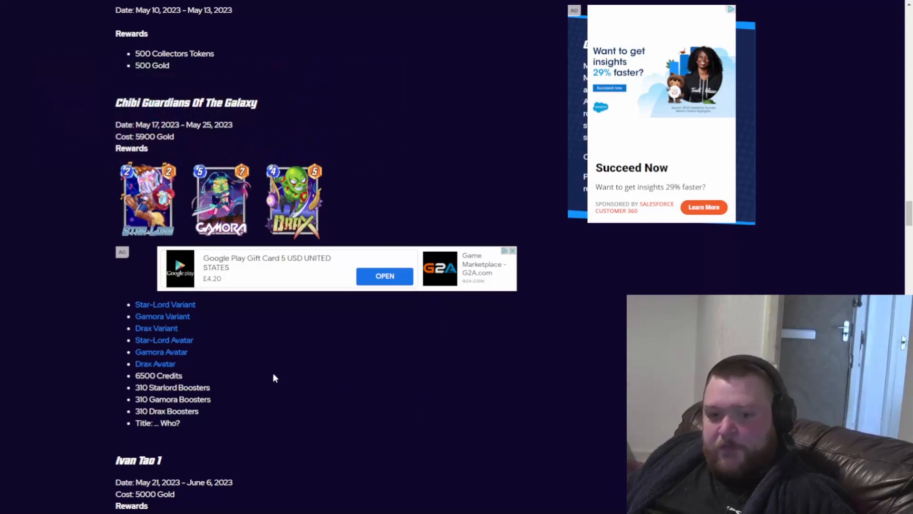
{"action": "mouse_move", "coordinate": [261, 381]}
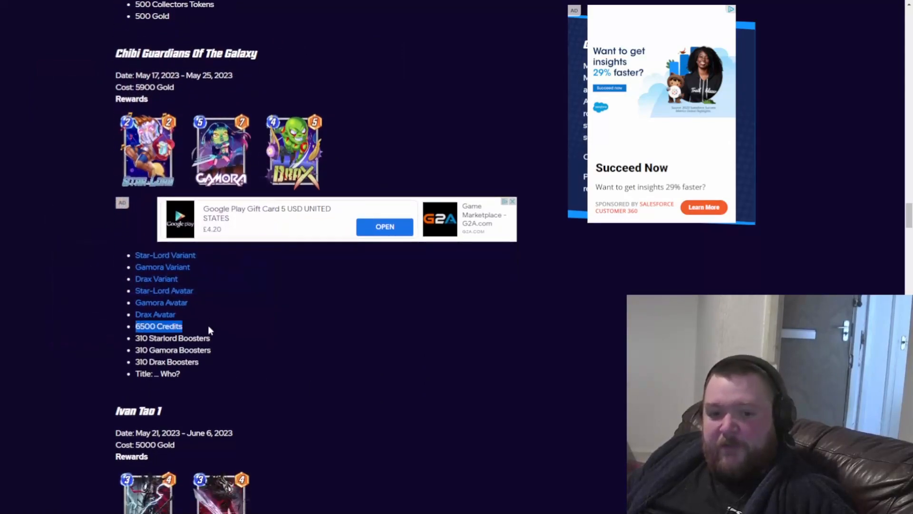
{"action": "left_click", "coordinate": [172, 349]}
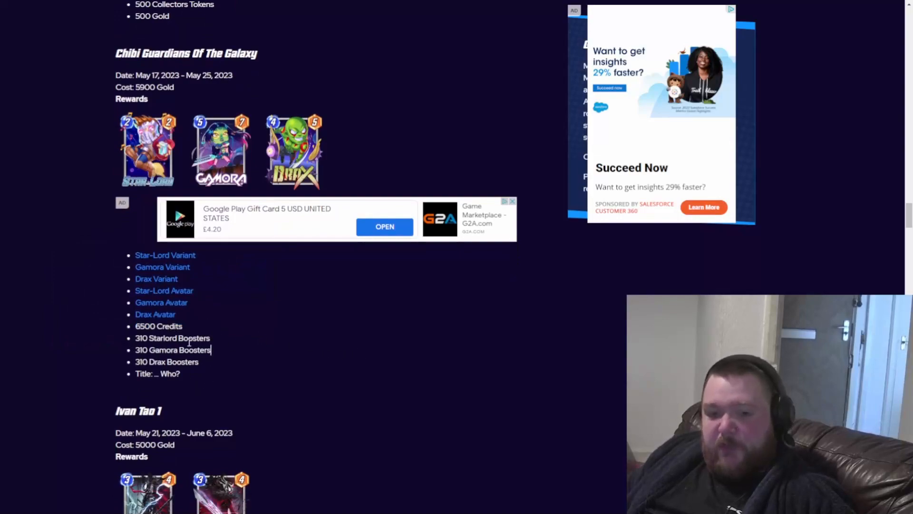
{"action": "mouse_move", "coordinate": [274, 398]}
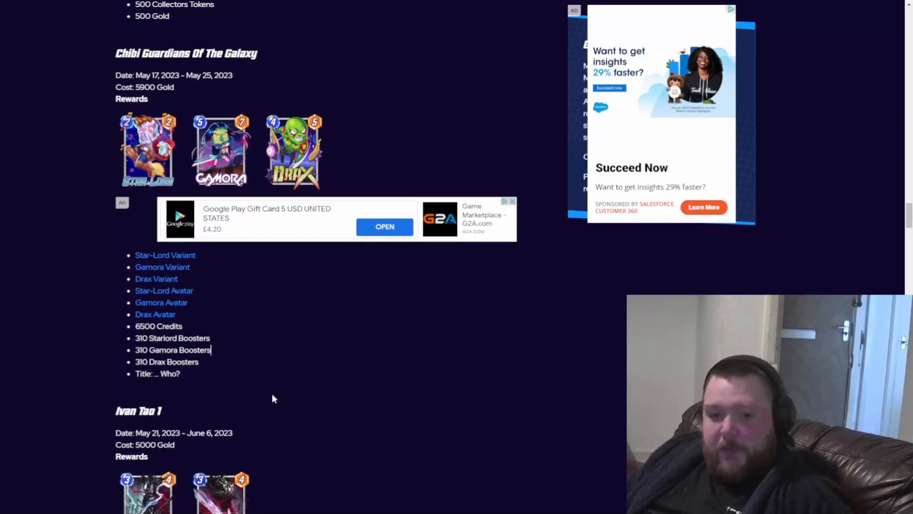
{"action": "scroll", "scroll_direction": "down", "scroll_amount": 3}
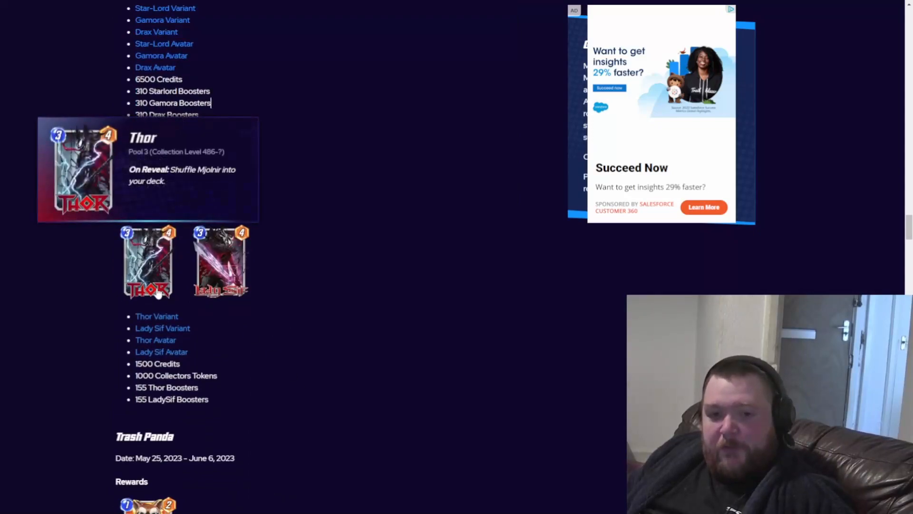
{"action": "mouse_move", "coordinate": [325, 304]}
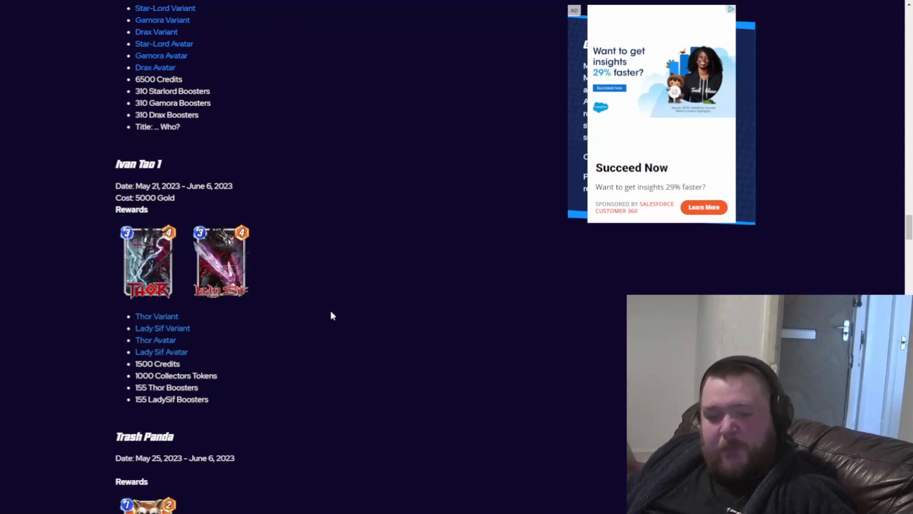
{"action": "mouse_move", "coordinate": [147, 263]}
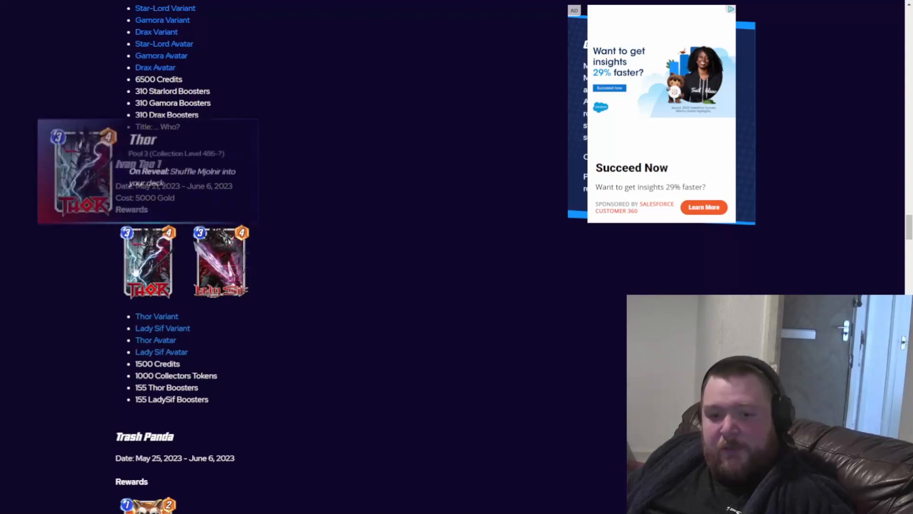
{"action": "mouse_move", "coordinate": [257, 399]}
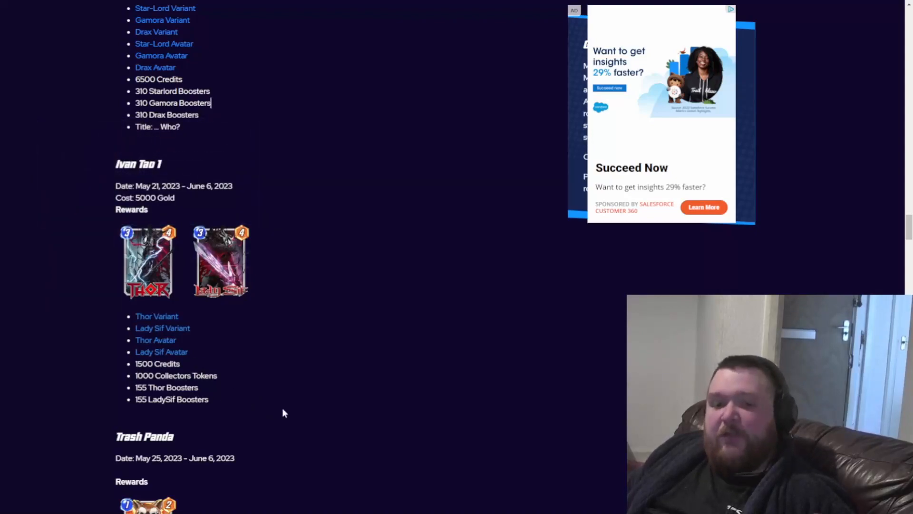
{"action": "mouse_move", "coordinate": [373, 419]}
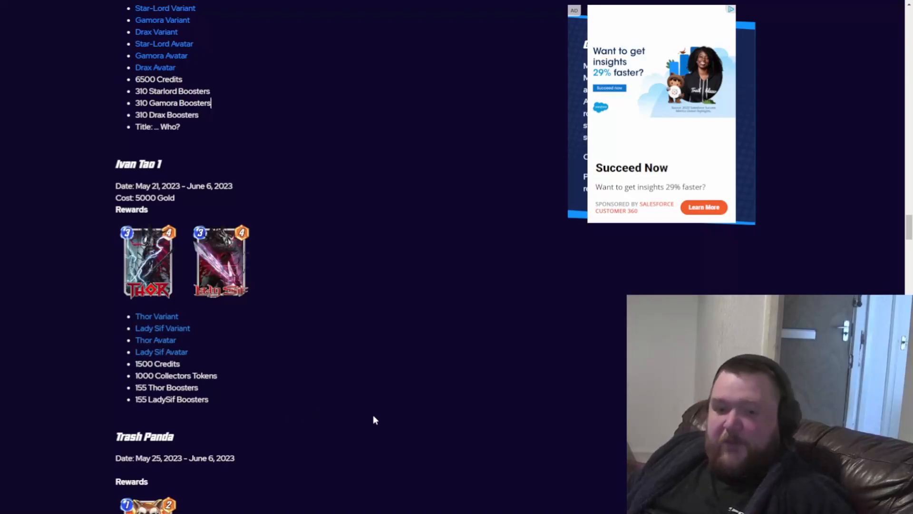
{"action": "scroll", "scroll_direction": "down", "scroll_amount": 3}
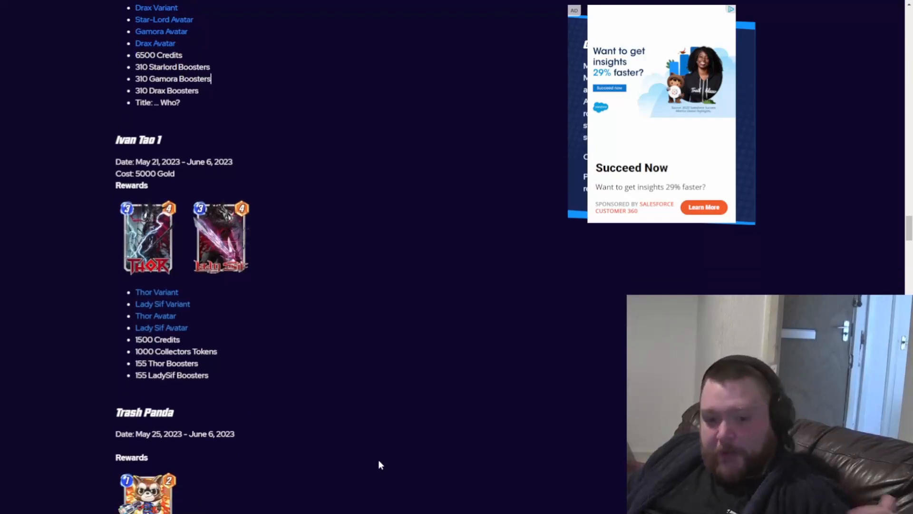
Scroll to frame Trash Panda's Rocket Raccoon rewards with Get A Leg Up below
{"action": "scroll", "scroll_direction": "down", "scroll_amount": 3}
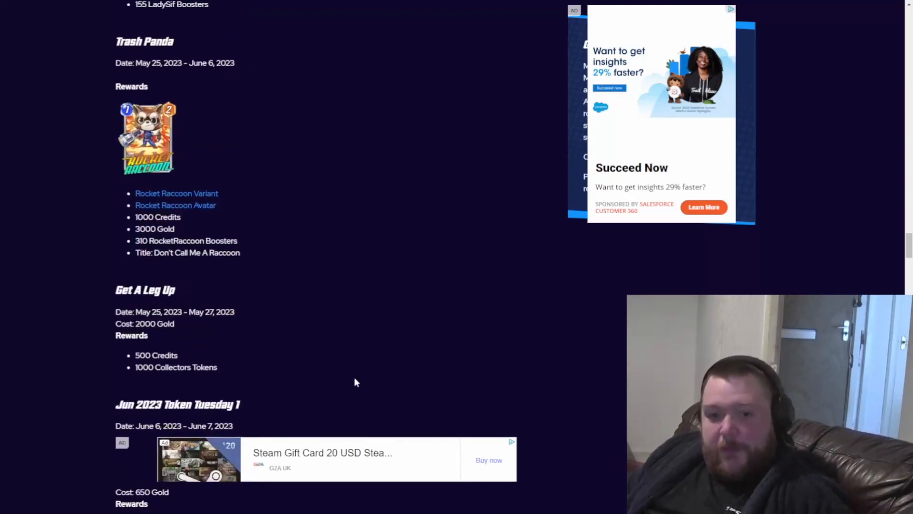
{"action": "scroll", "scroll_direction": "up", "scroll_amount": 3}
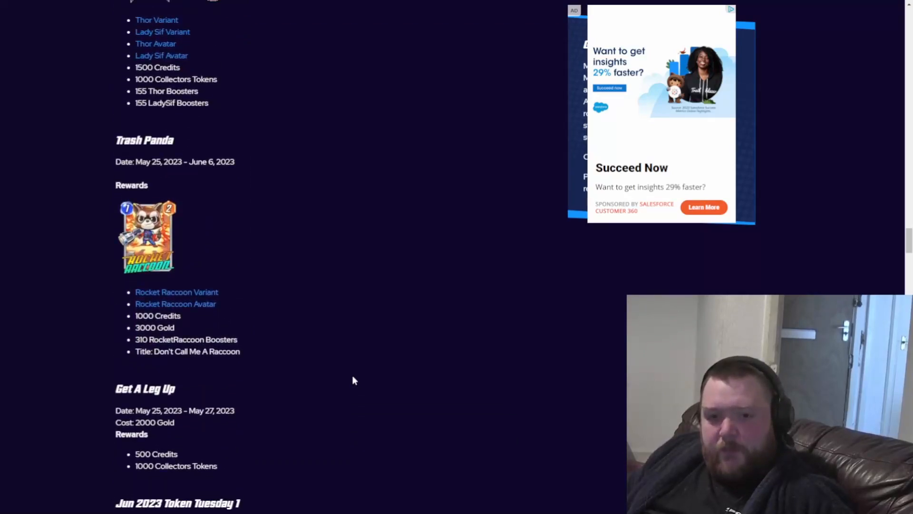
{"action": "mouse_move", "coordinate": [344, 380]}
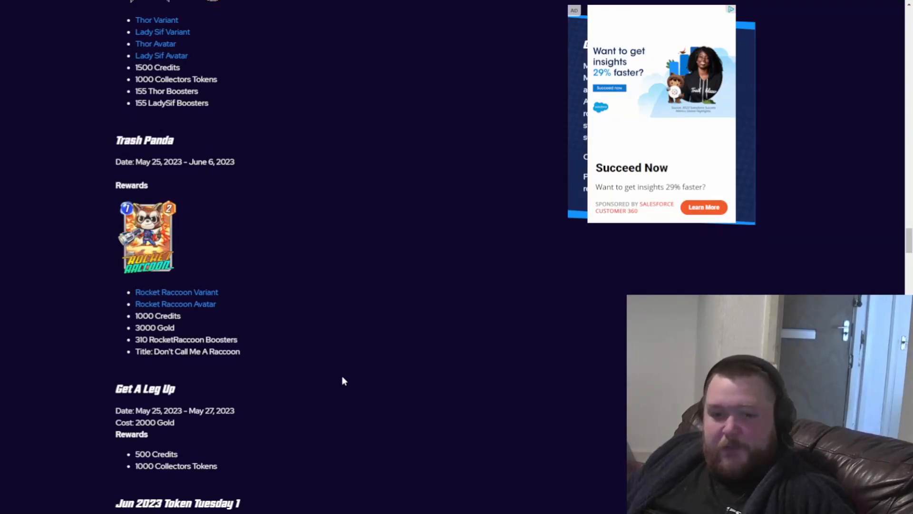
{"action": "mouse_move", "coordinate": [268, 342]}
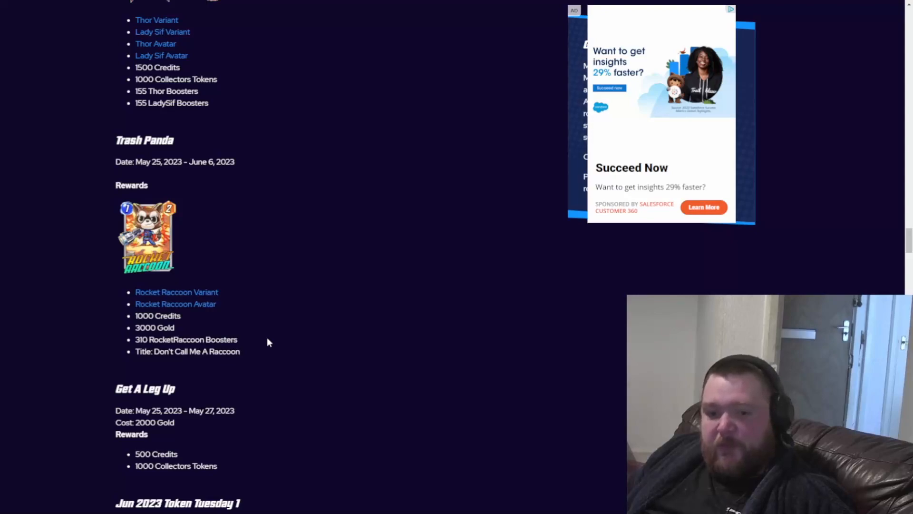
{"action": "mouse_move", "coordinate": [419, 357]}
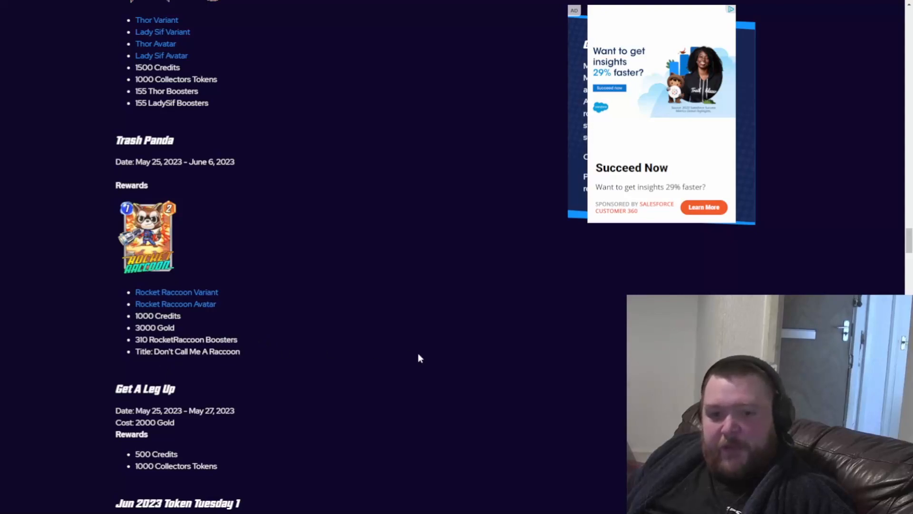
{"action": "mouse_move", "coordinate": [399, 375]}
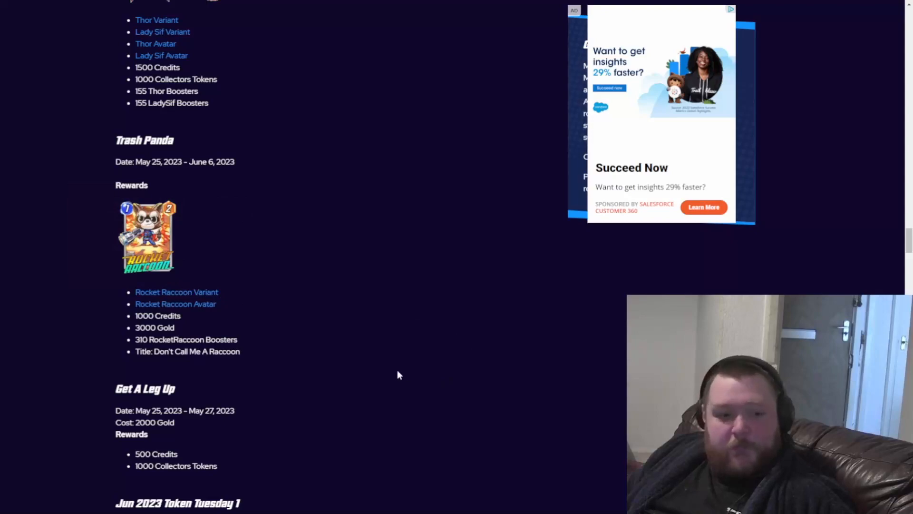